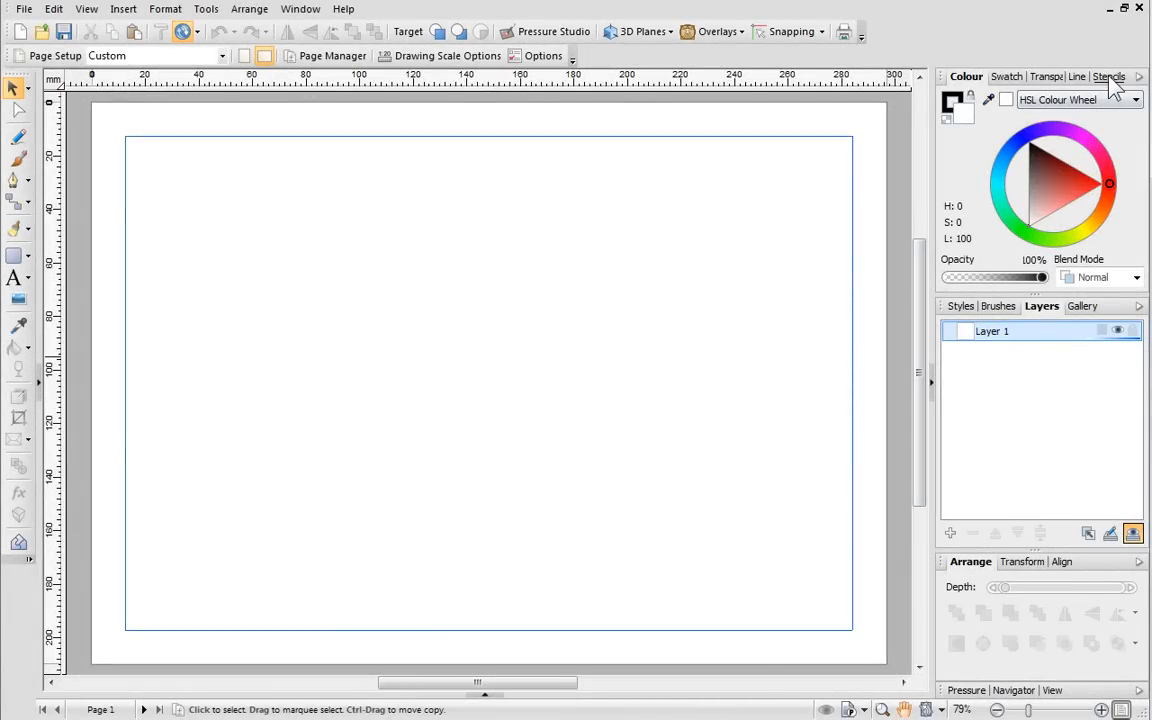
# Show the Stencils collection and switch its category from Alphabet to Shapes.
pyautogui.click(1106, 76)
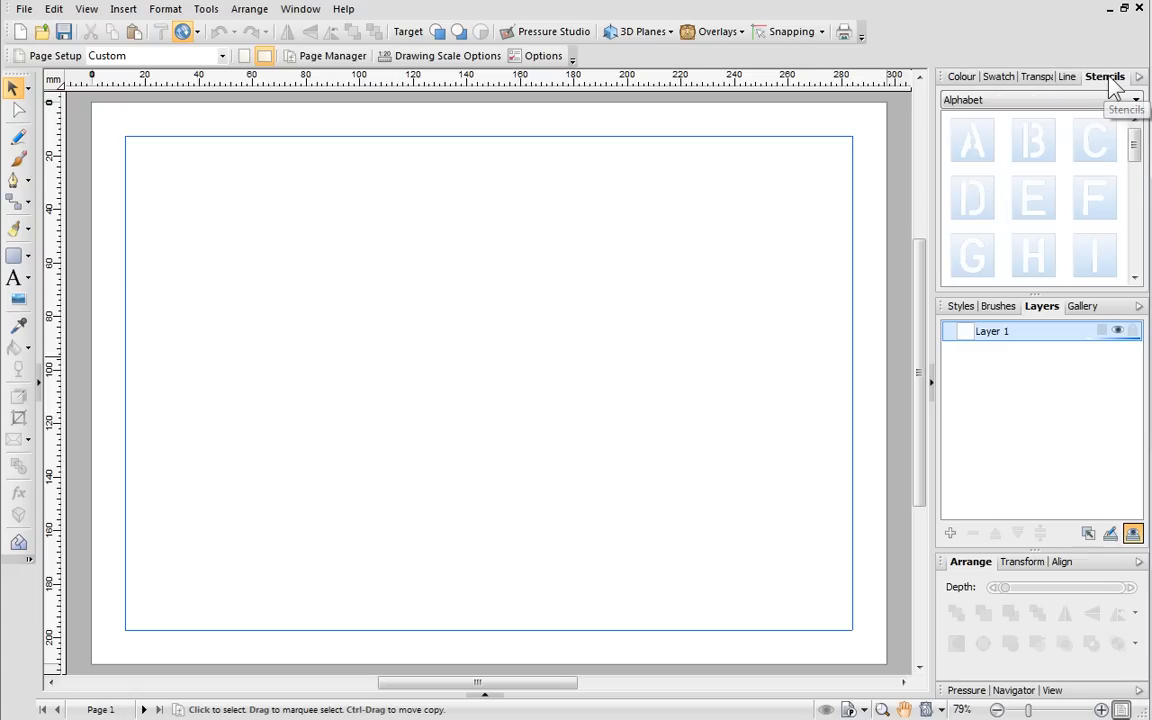
pyautogui.moveTo(1112, 88)
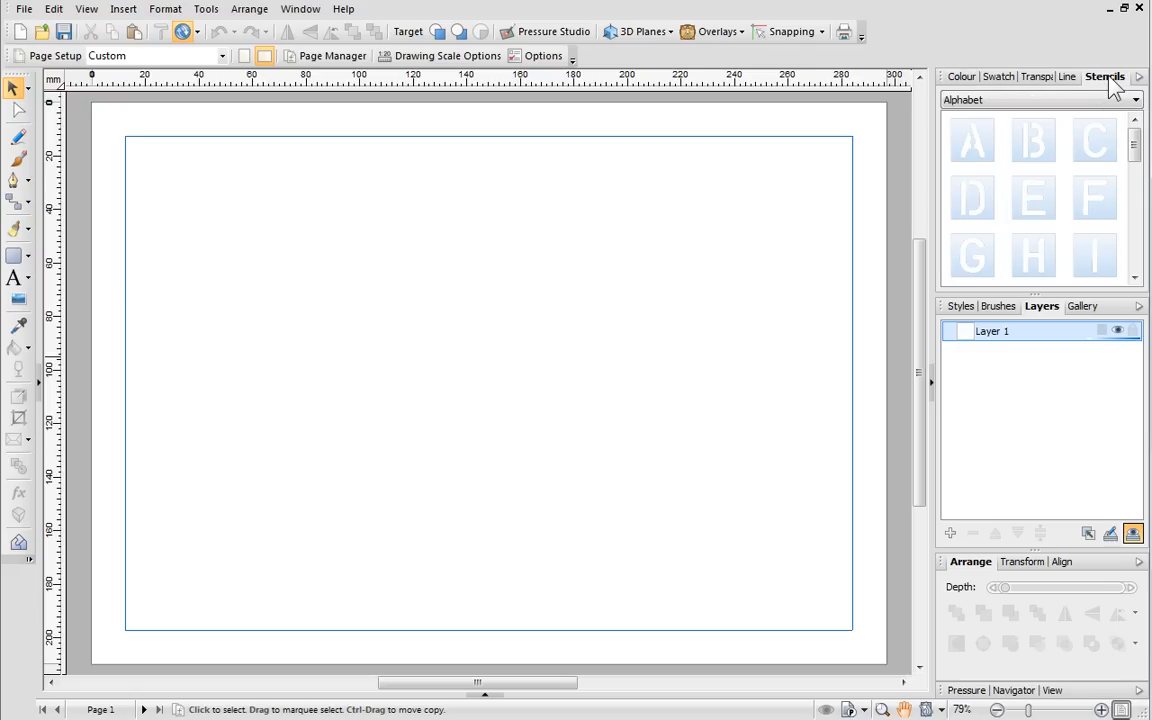
pyautogui.moveTo(1118, 90)
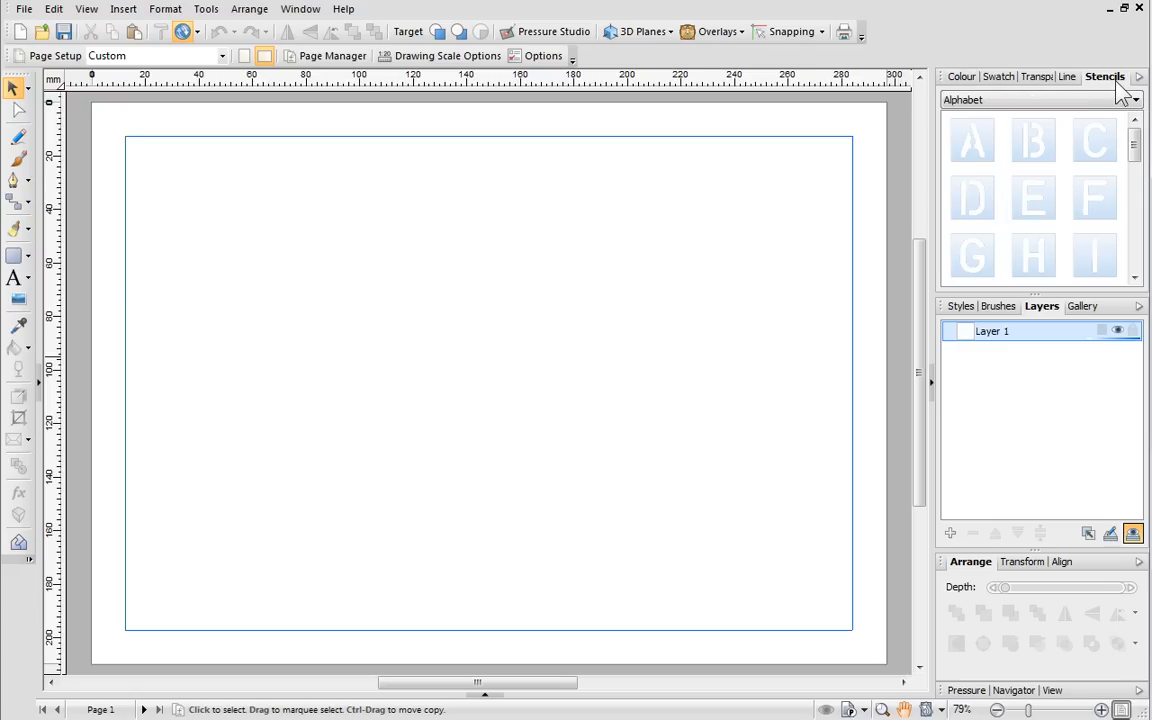
pyautogui.click(1136, 100)
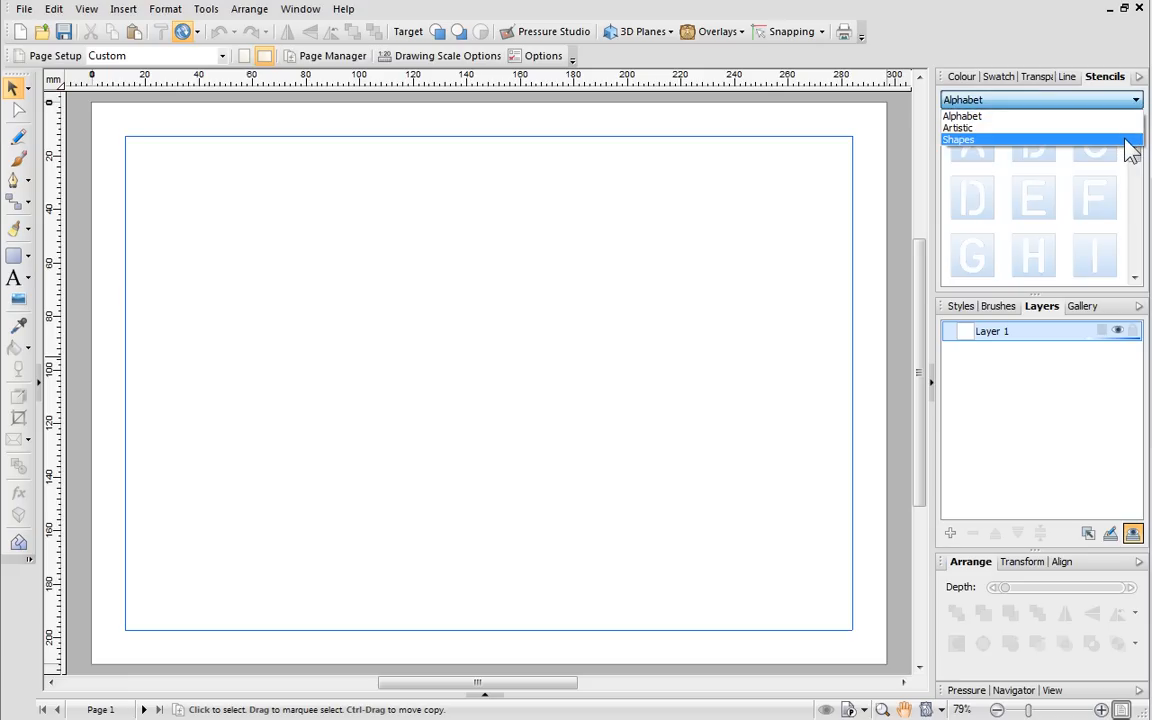
pyautogui.click(958, 140)
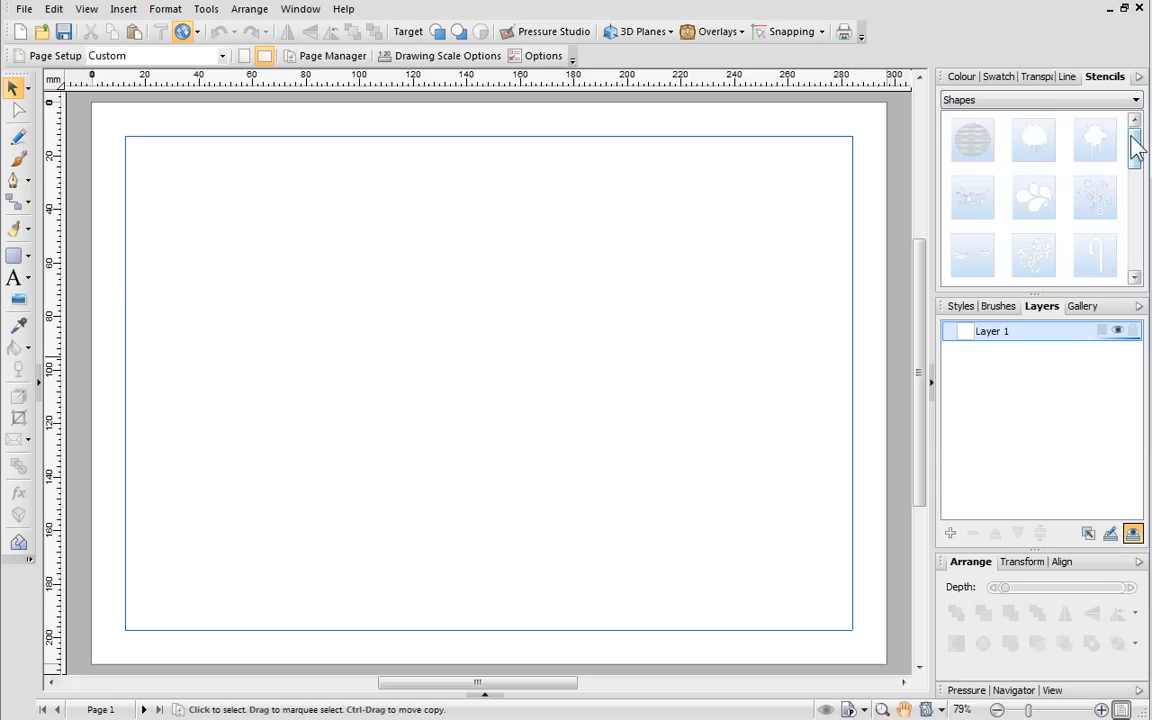
# Scroll through the Shapes stencils and pick up the star stencil.
pyautogui.scroll(-3)
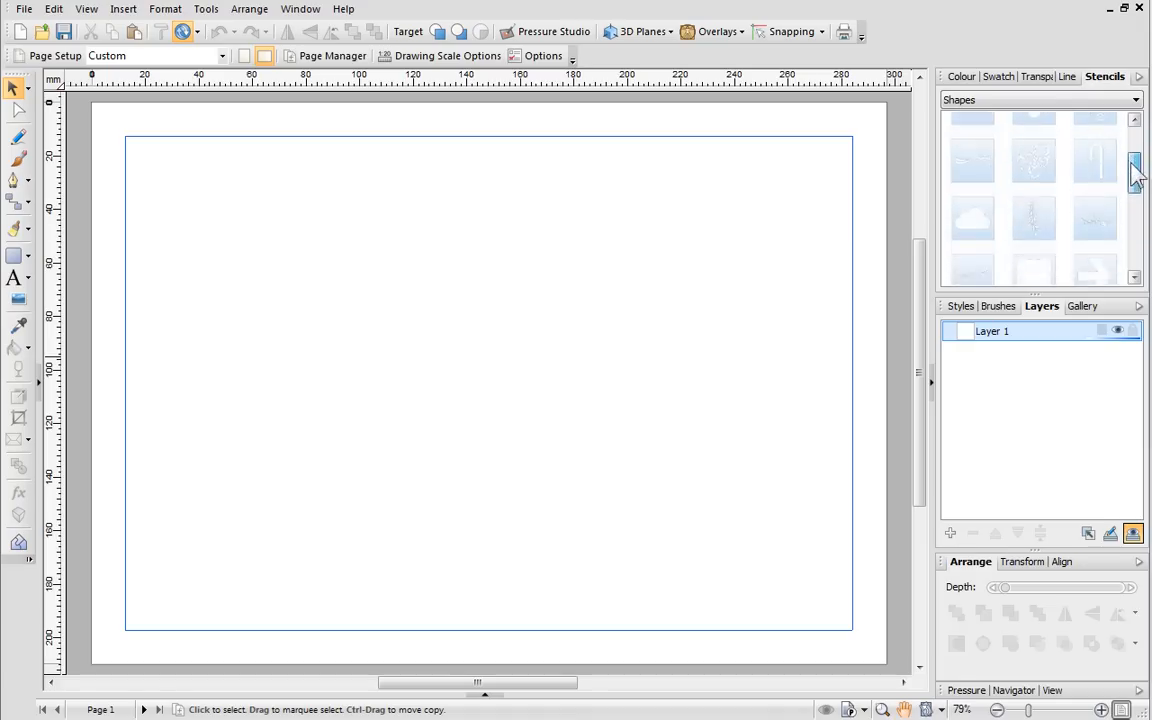
pyautogui.scroll(-3)
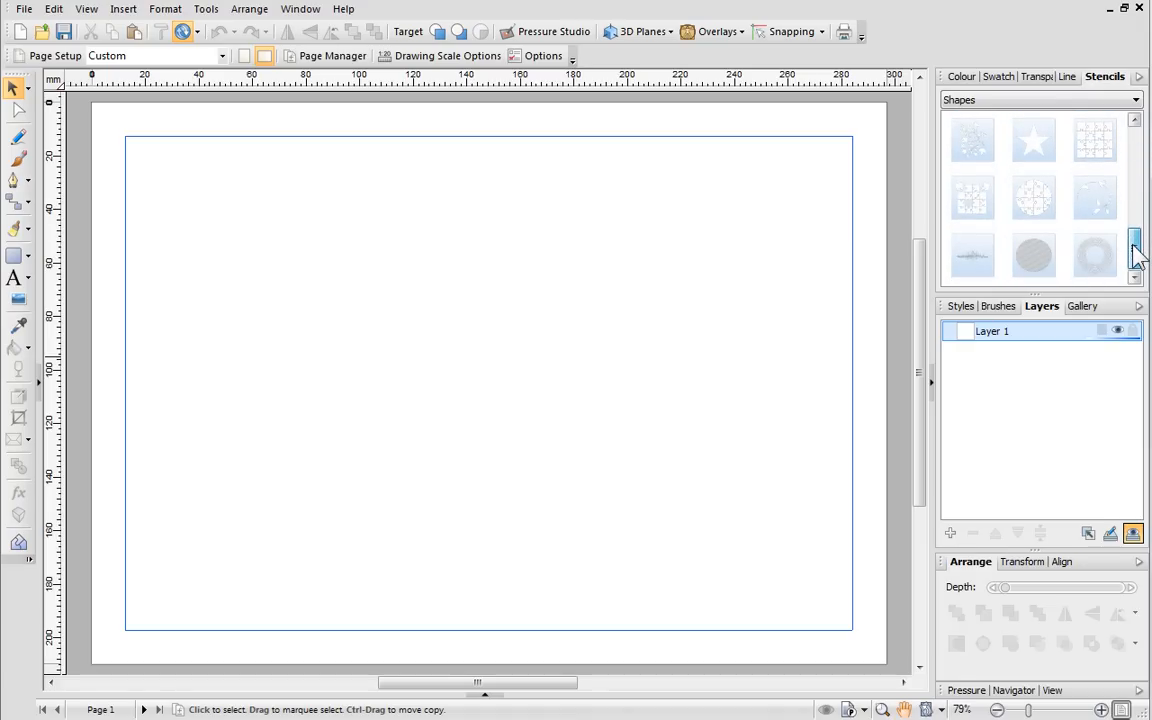
pyautogui.click(1094, 256)
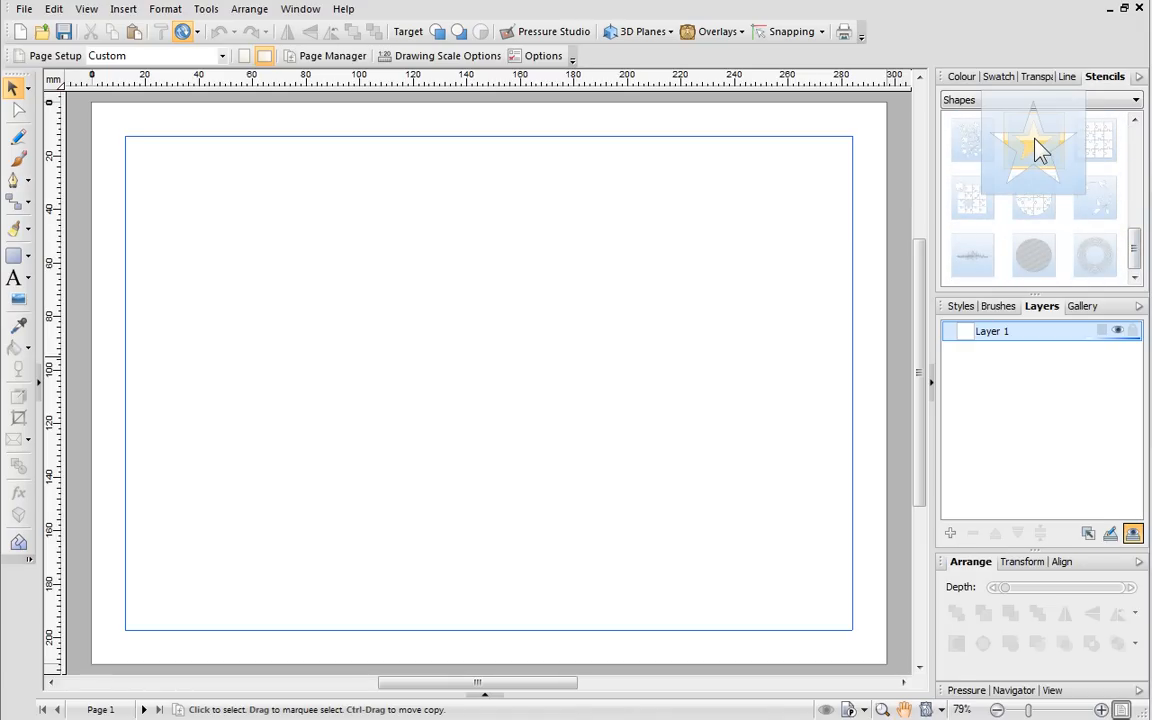
# Place the star stencil on the page as a stencil object on Layer 1.
pyautogui.click(1032, 140)
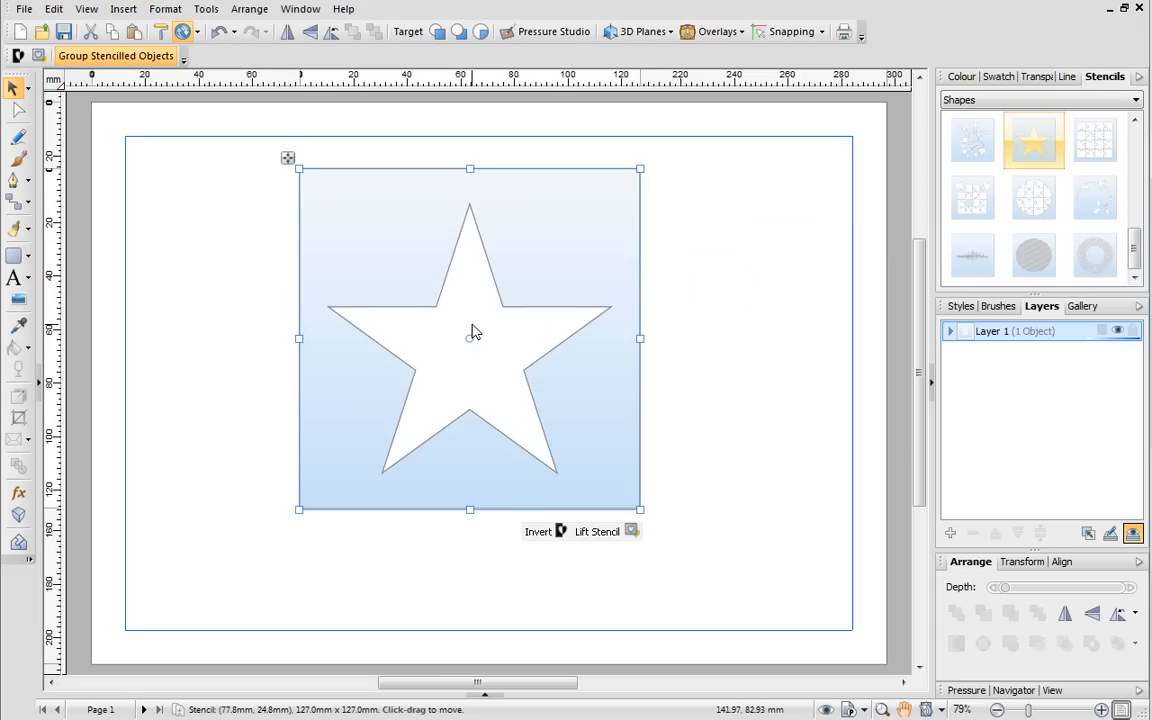
pyautogui.moveTo(636, 512)
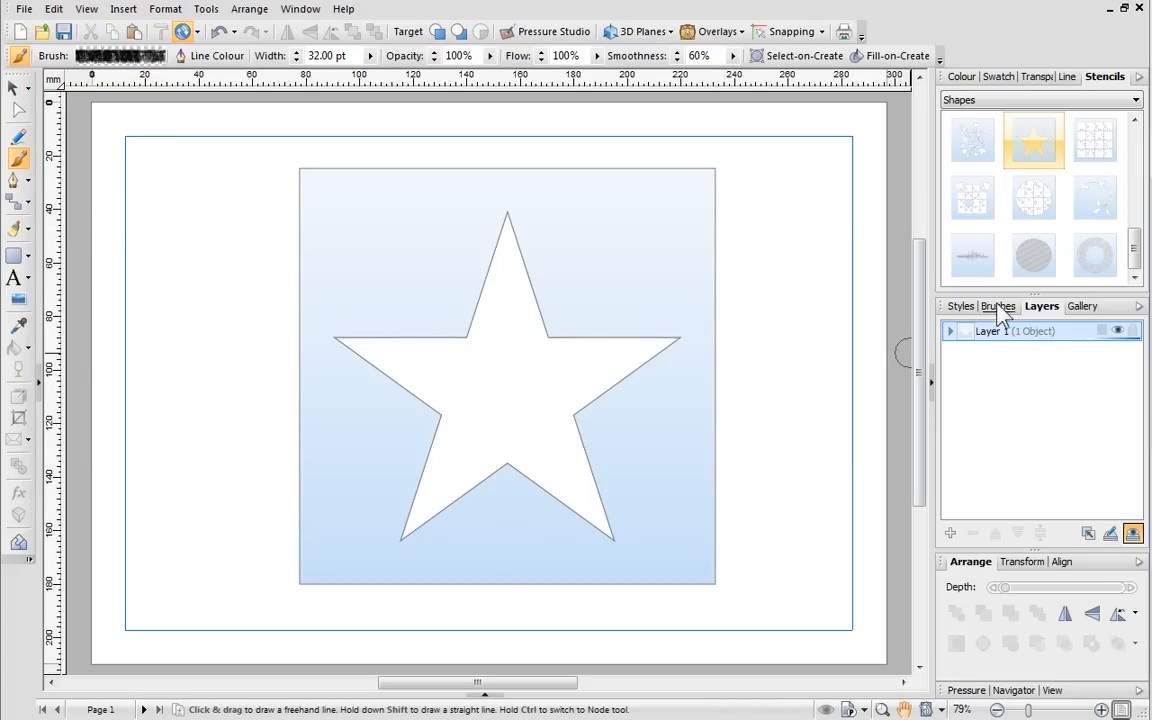
# Show the Brushes collection and choose the Spray brush category.
pyautogui.click(998, 306)
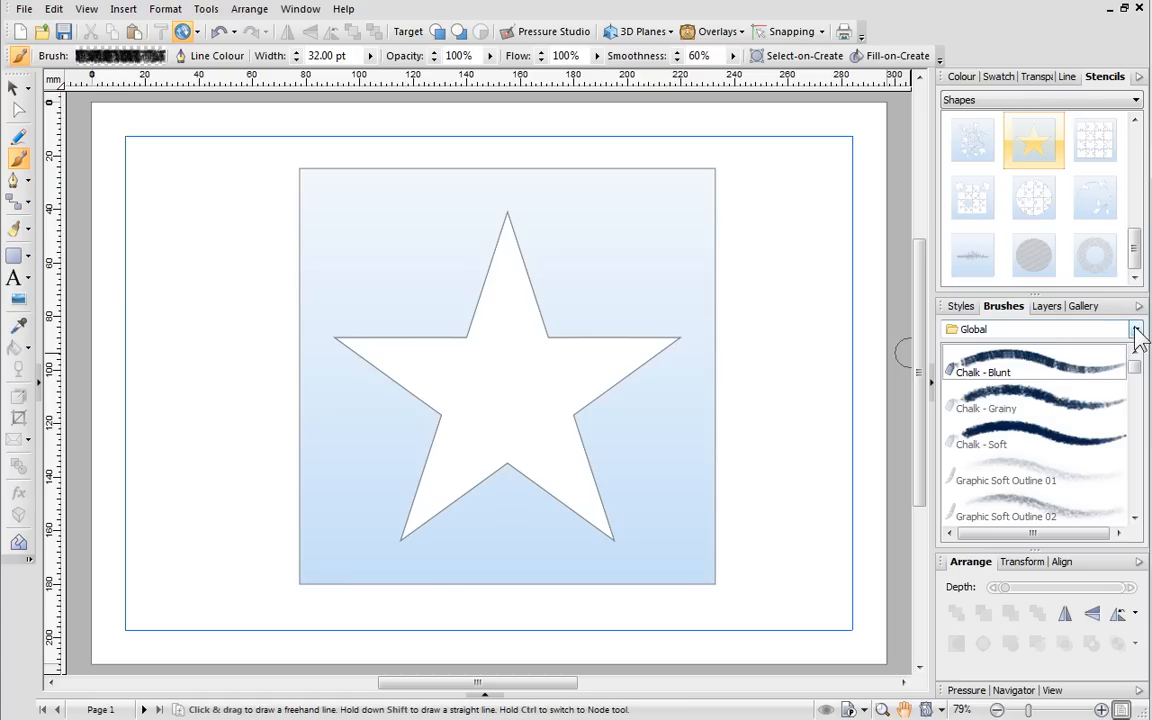
pyautogui.click(1136, 328)
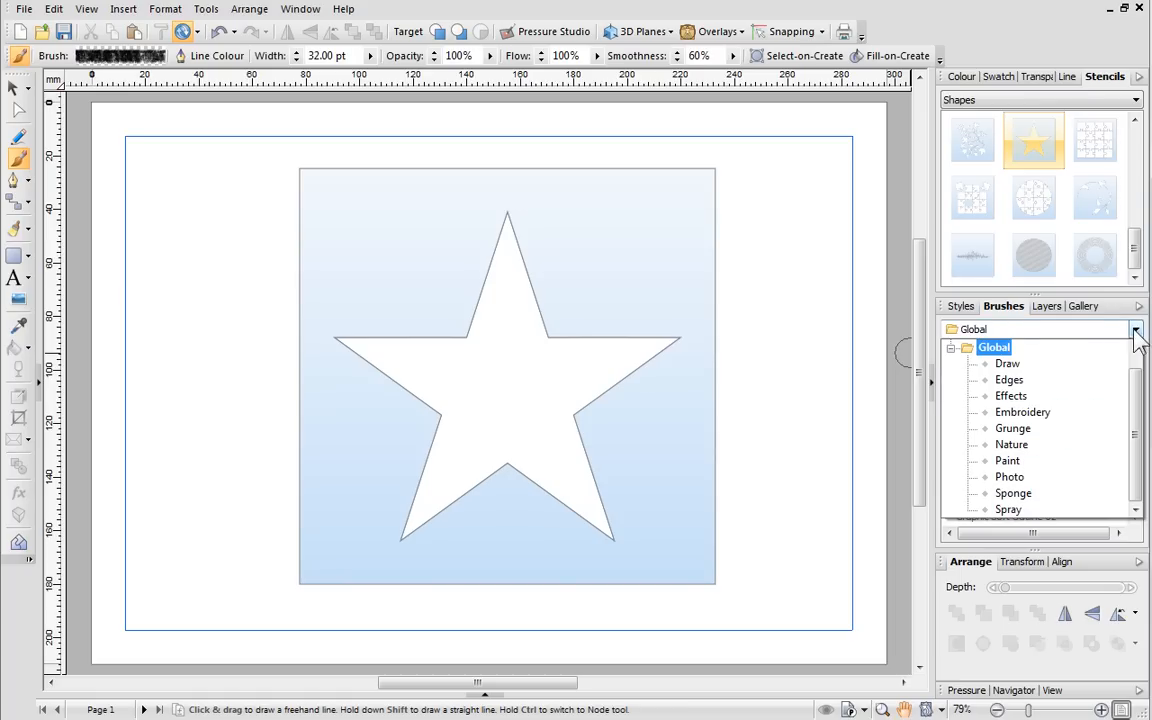
pyautogui.click(1008, 460)
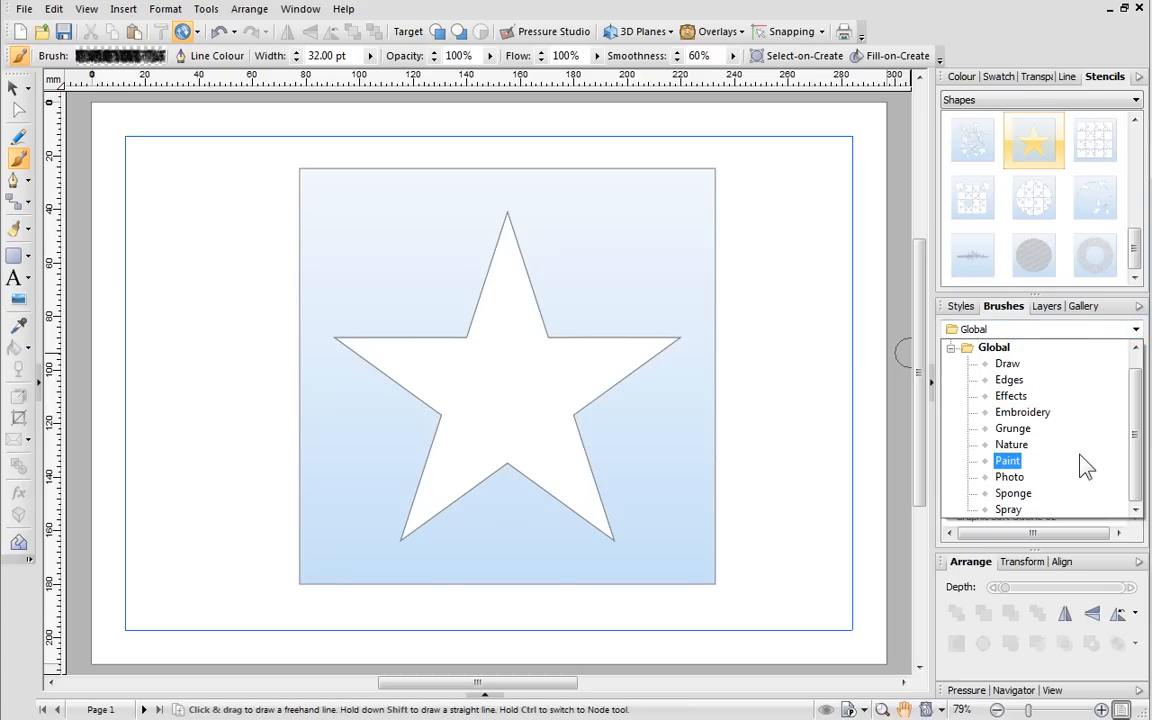
pyautogui.click(1008, 510)
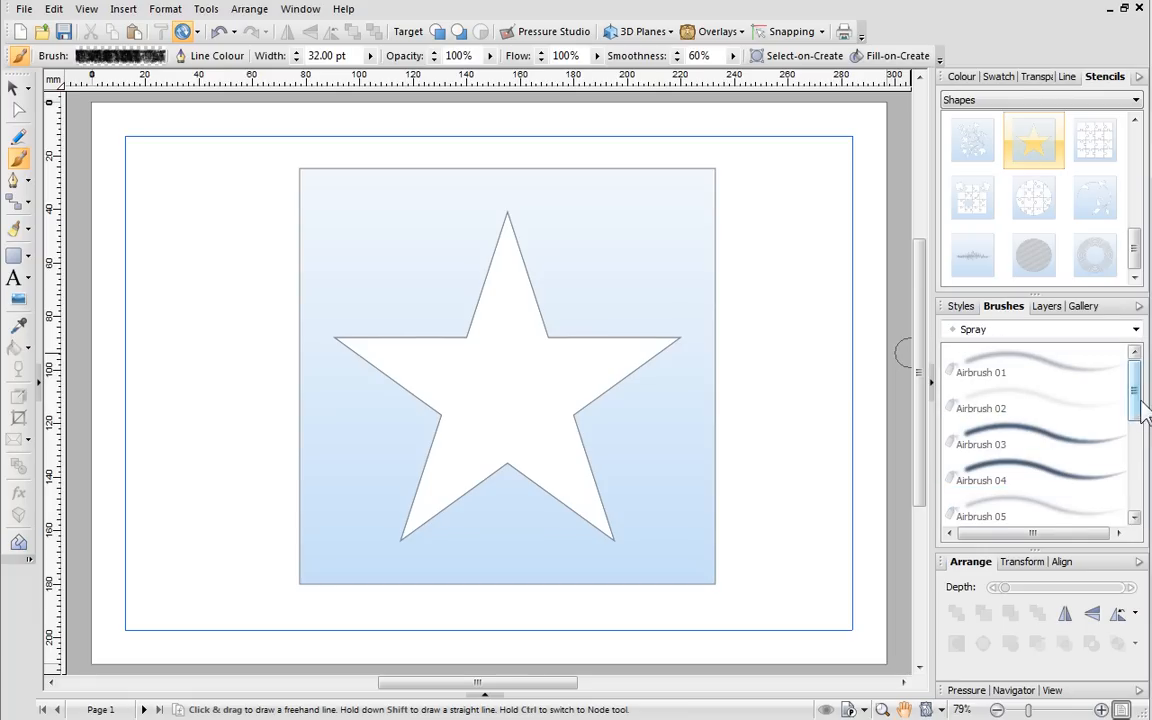
# Select the Coarse Spray - Medium brush and set its colour to purple.
pyautogui.scroll(-3)
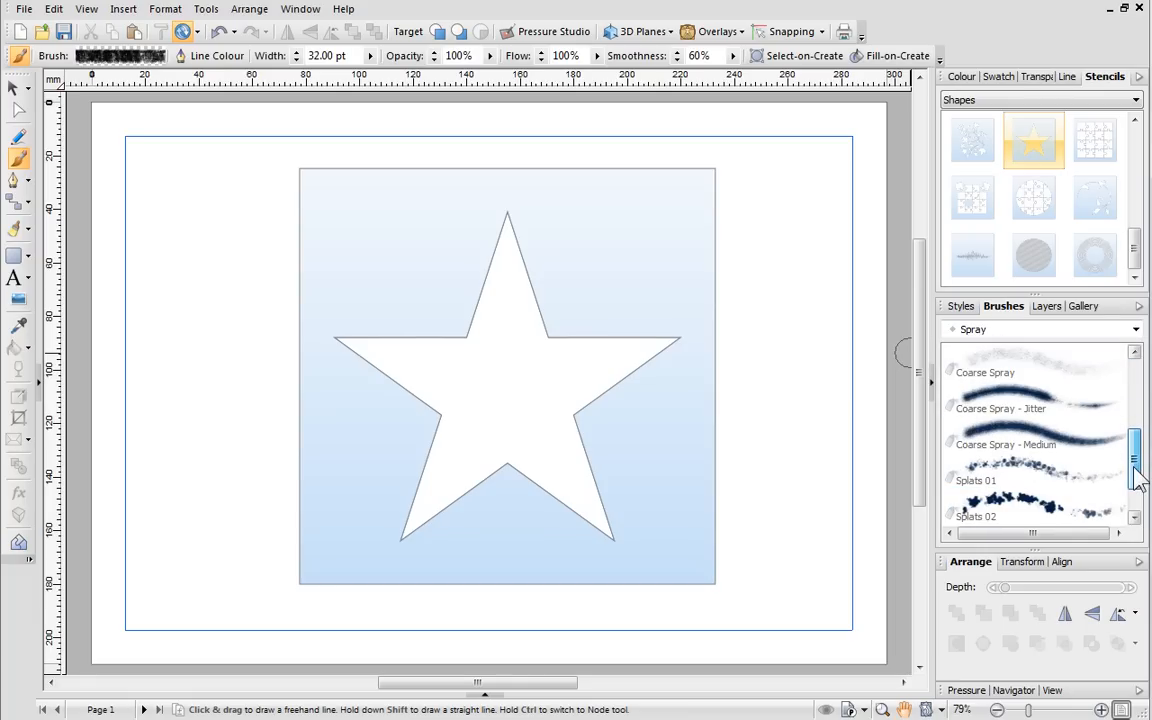
pyautogui.click(1004, 444)
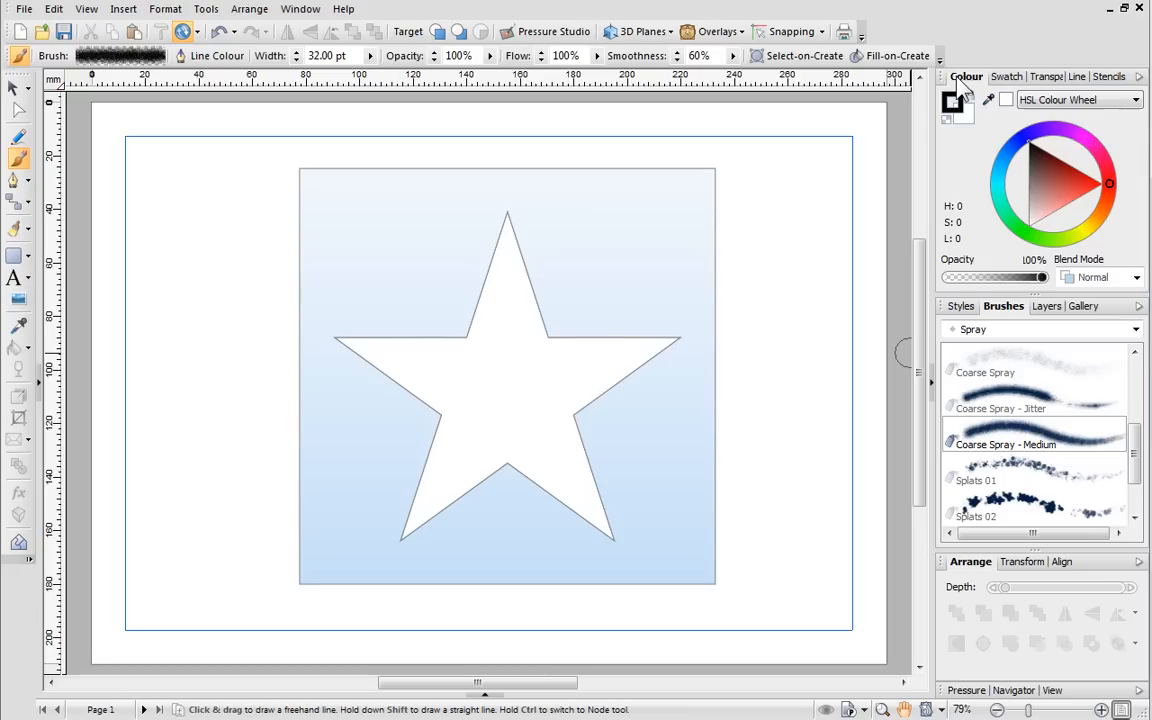
pyautogui.click(1060, 178)
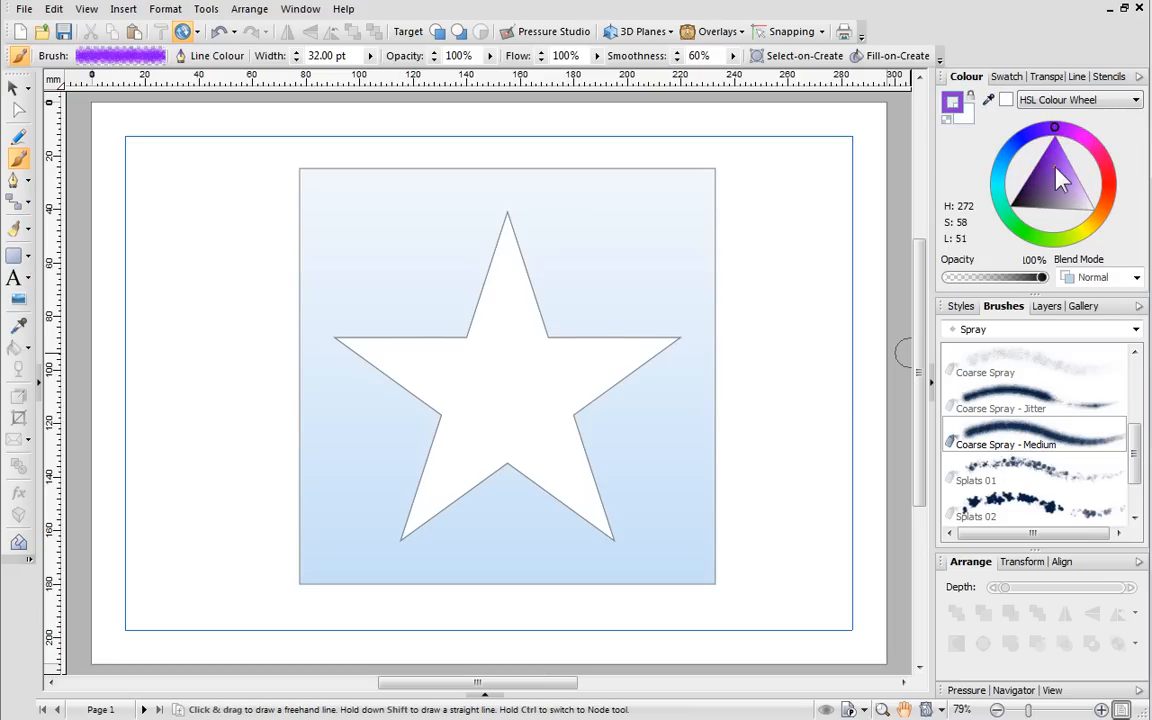
# Brighten the purple and spray strokes across the star until it is filled.
pyautogui.click(1058, 178)
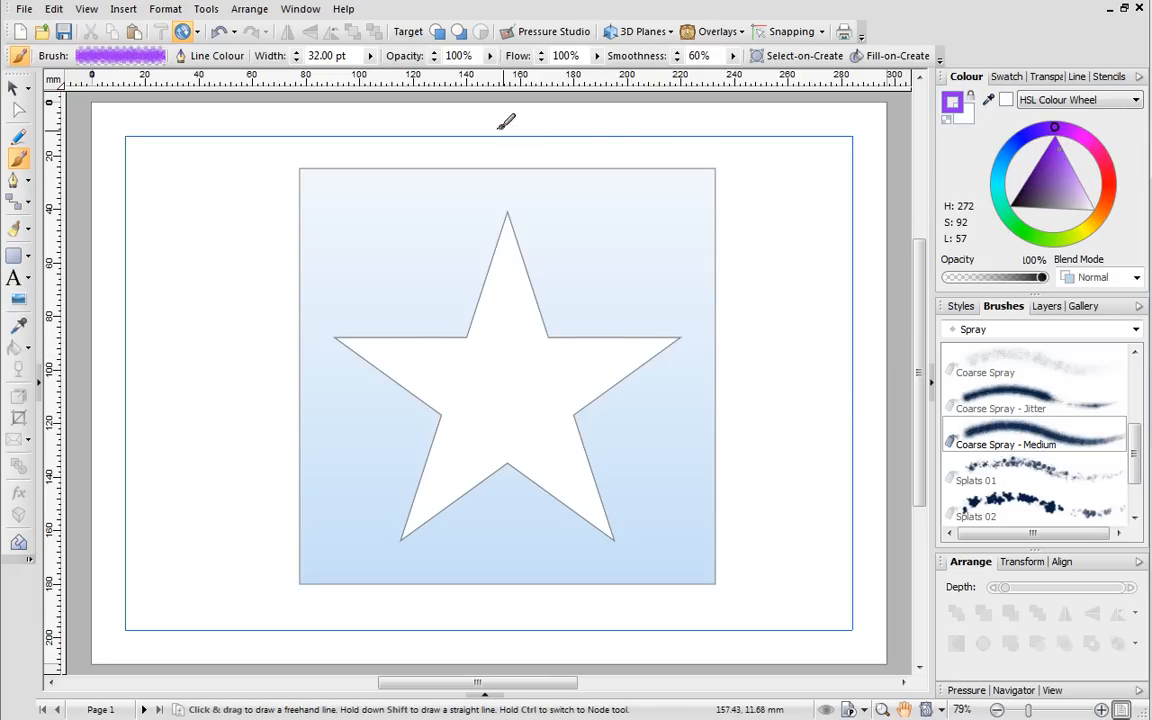
pyautogui.moveTo(344, 56)
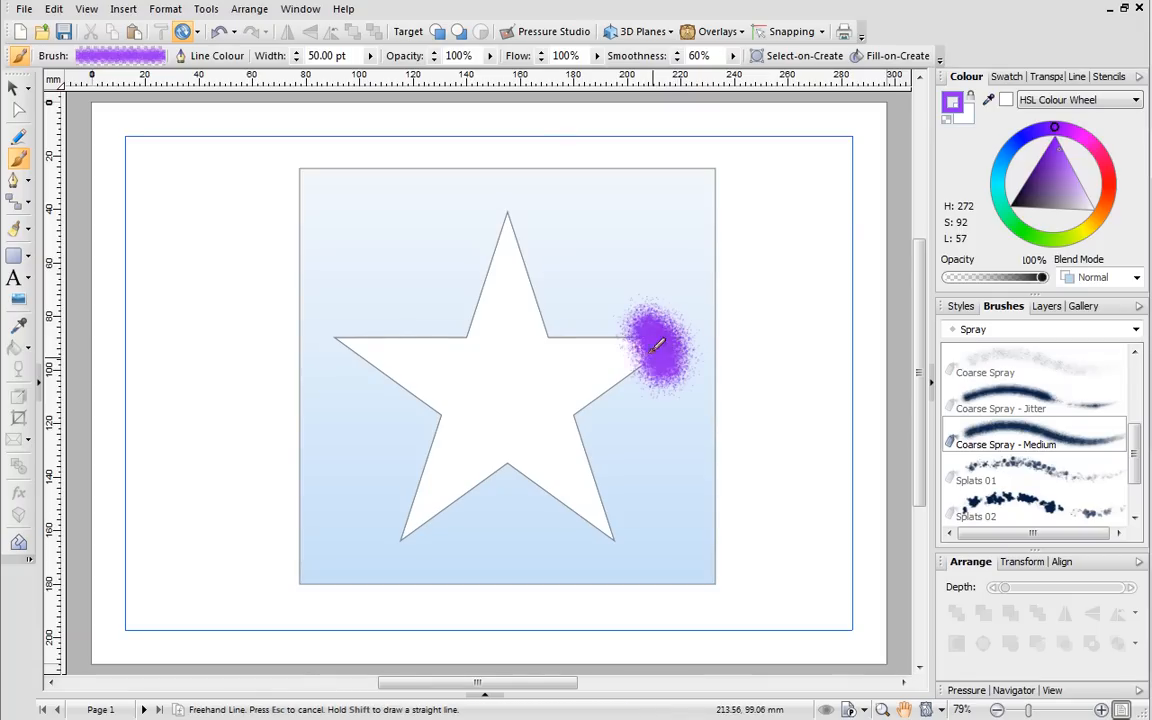
pyautogui.moveTo(660, 350); pyautogui.dragTo(580, 296)
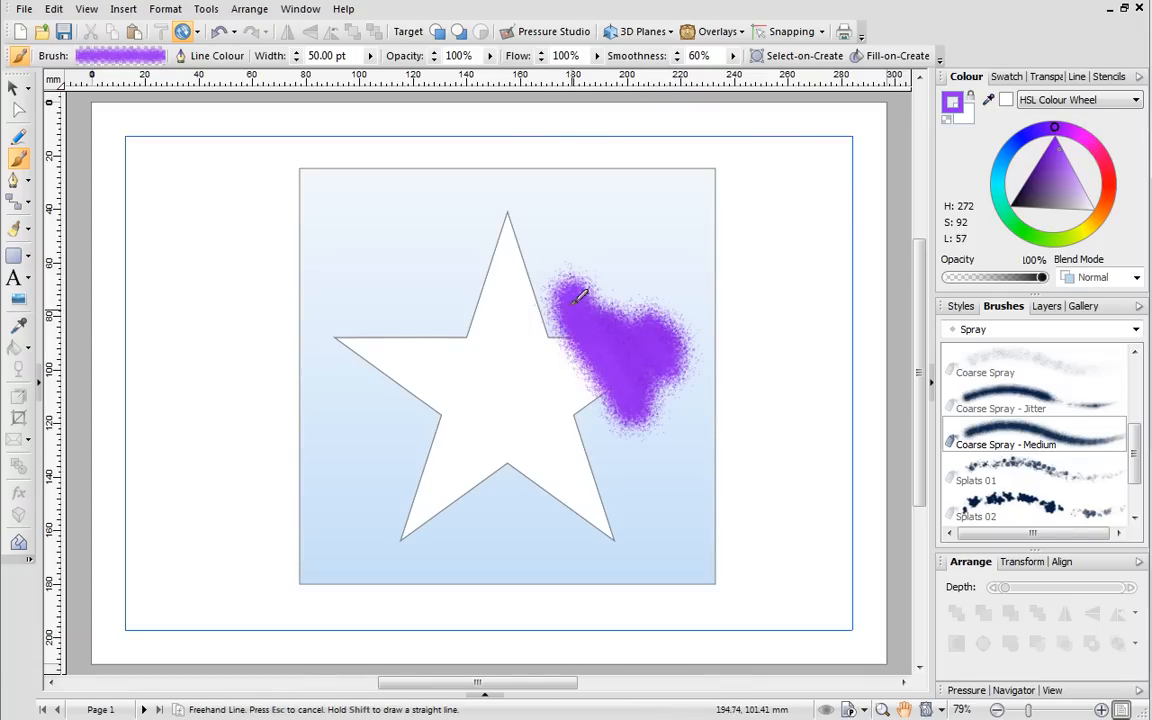
pyautogui.moveTo(580, 296); pyautogui.dragTo(596, 404)
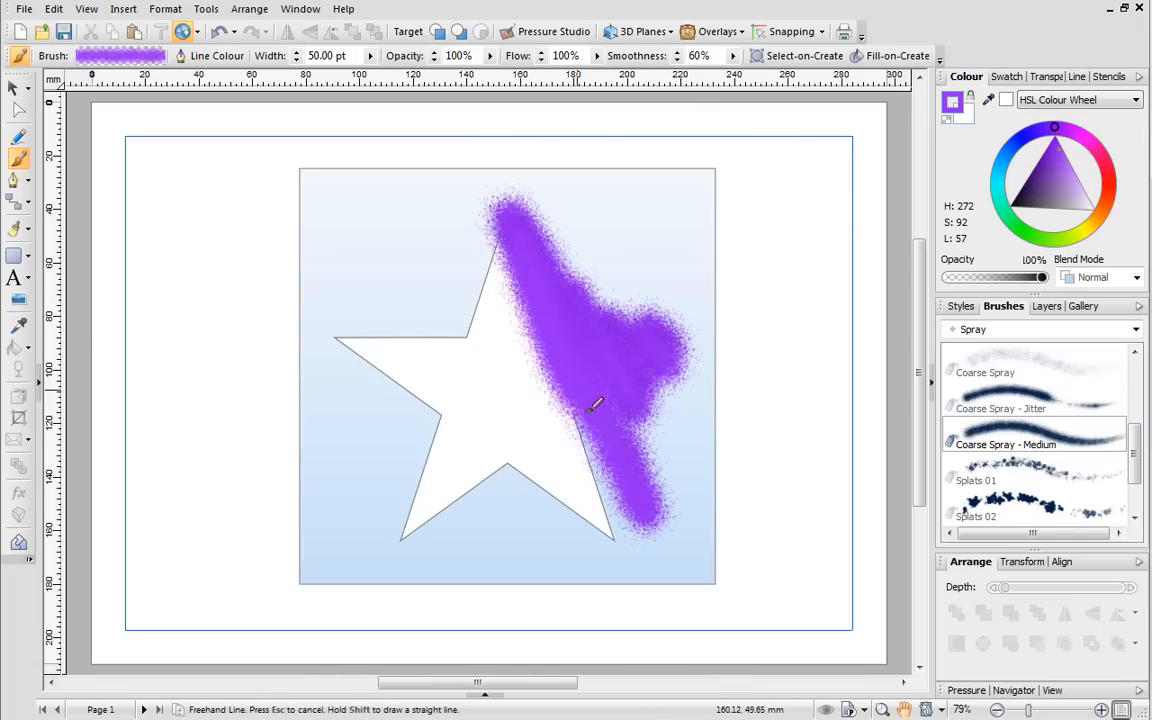
pyautogui.moveTo(596, 404); pyautogui.dragTo(438, 432)
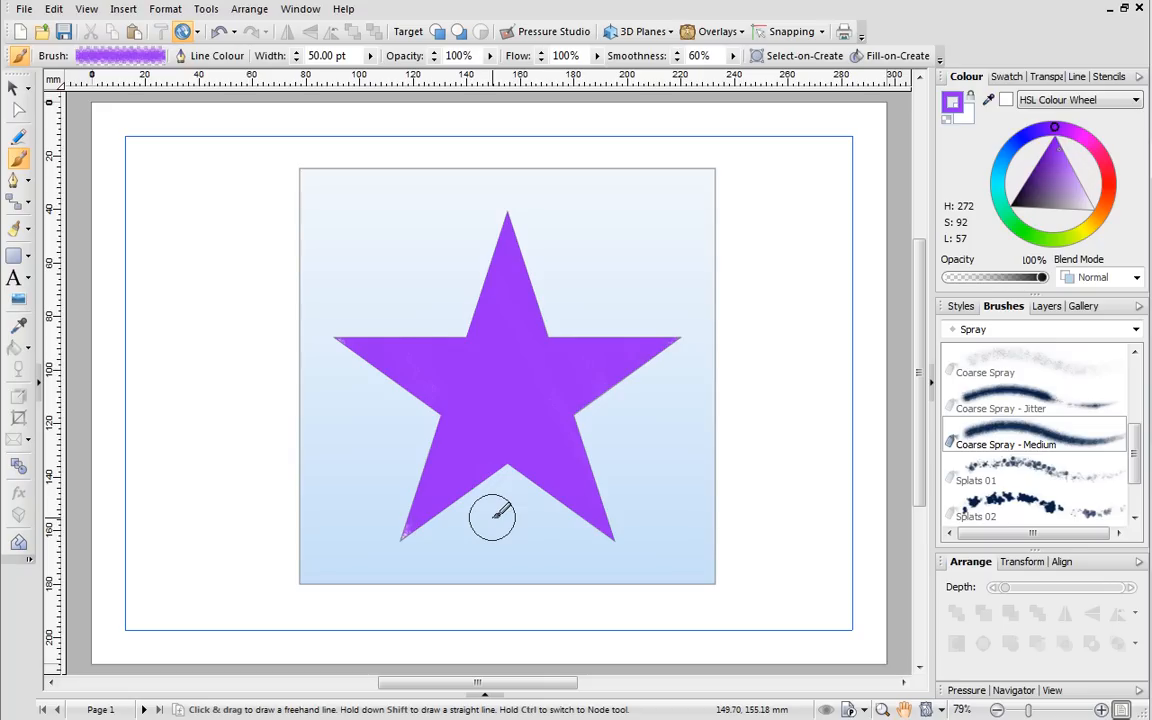
pyautogui.moveTo(496, 116)
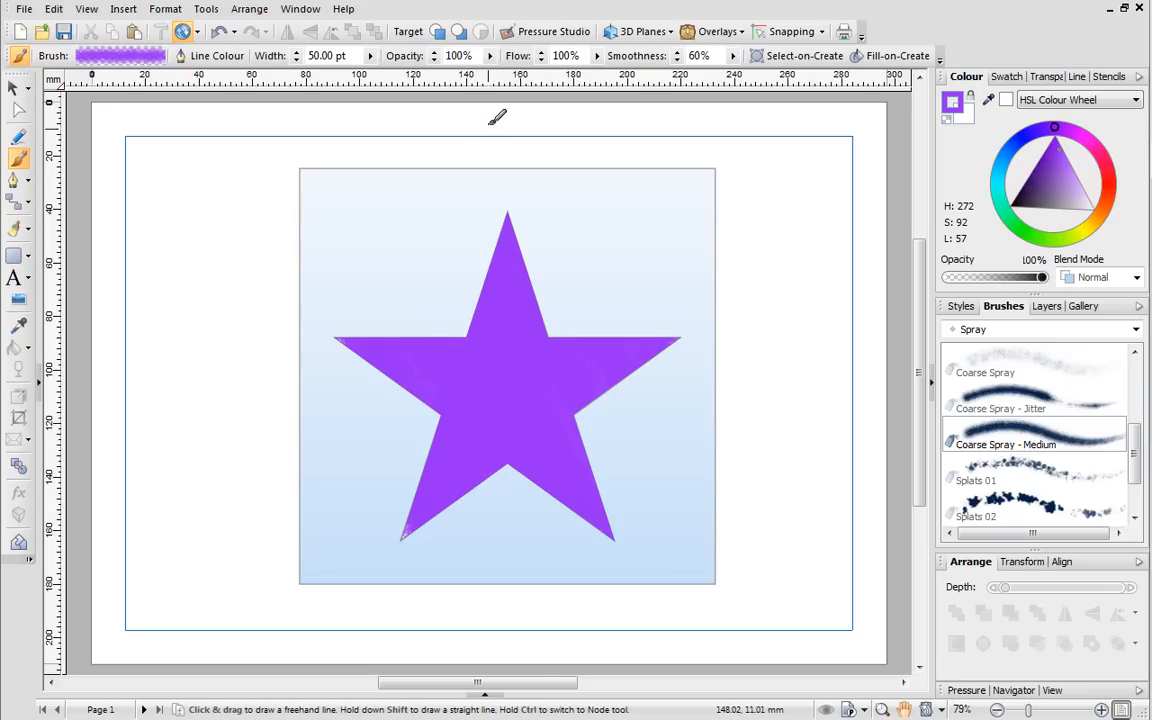
pyautogui.moveTo(458, 56)
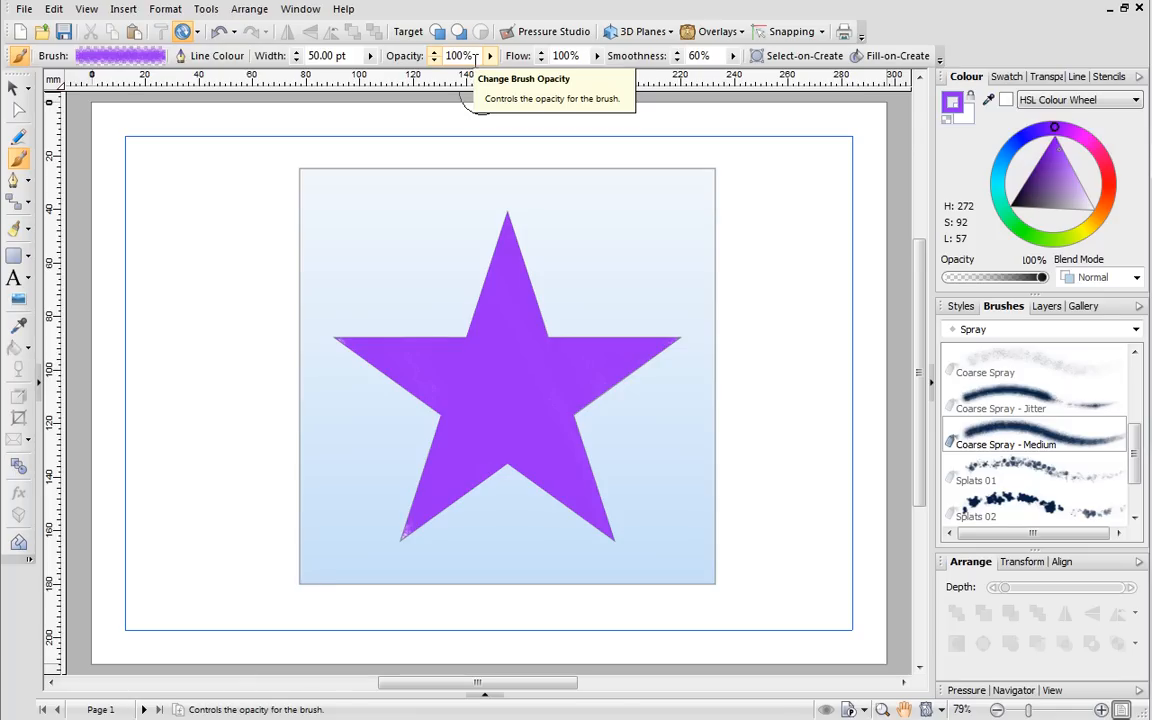
pyautogui.moveTo(18, 88)
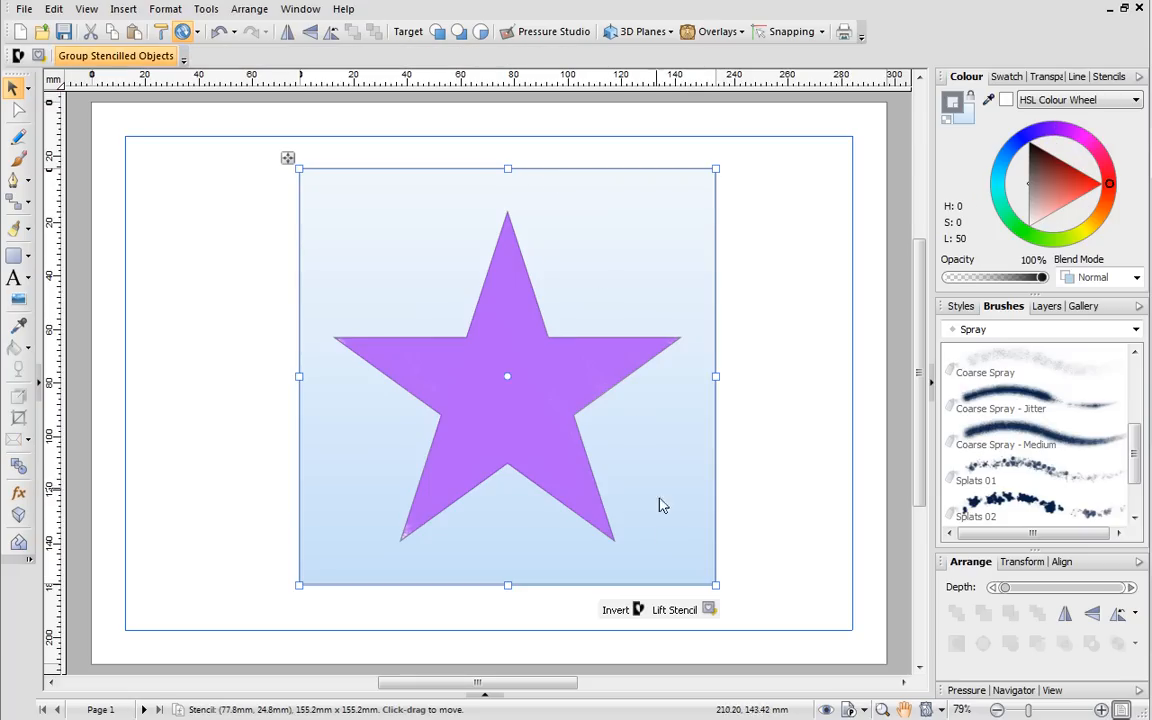
pyautogui.moveTo(672, 610)
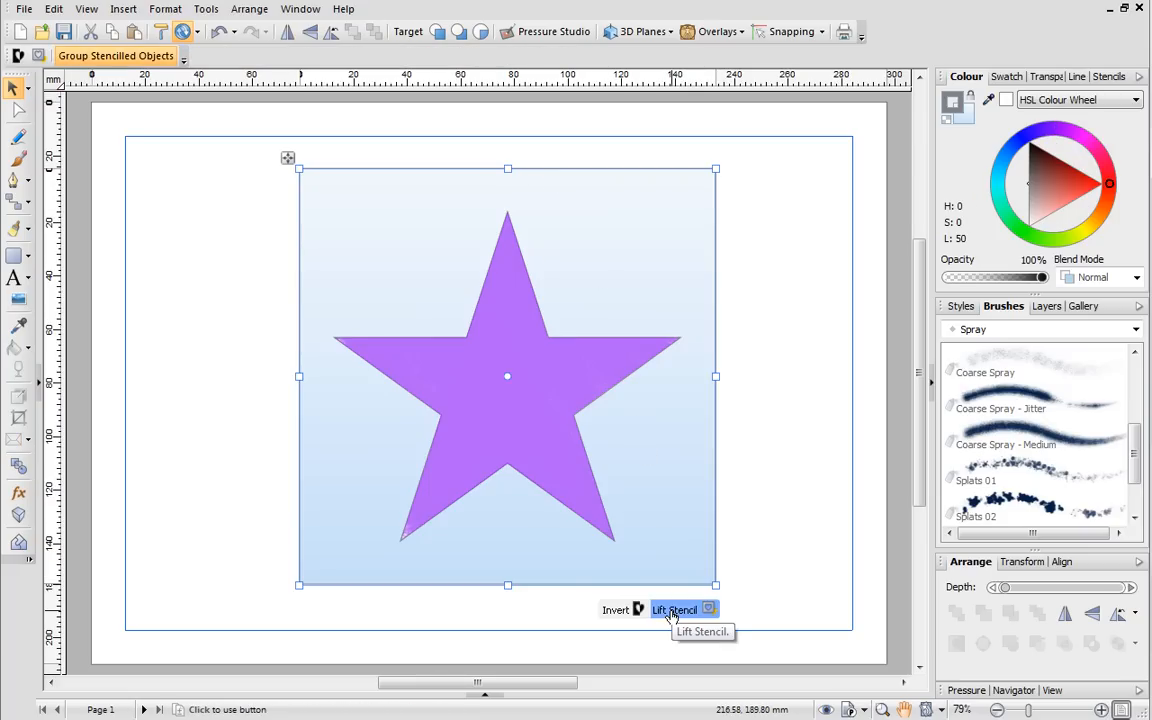
# Lift the stencil off the painted purple star.
pyautogui.click(674, 608)
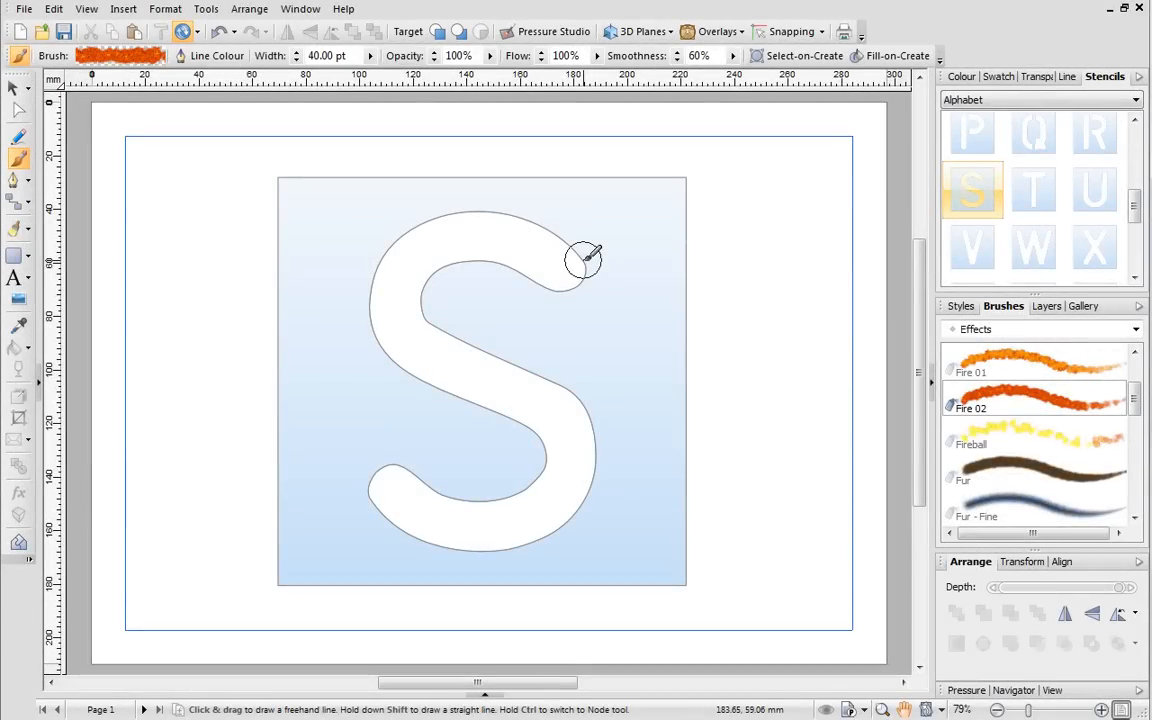
# Trace the S stencil outline with the Fire 02 brush in orange flames.
pyautogui.moveTo(584, 258); pyautogui.dragTo(376, 330)
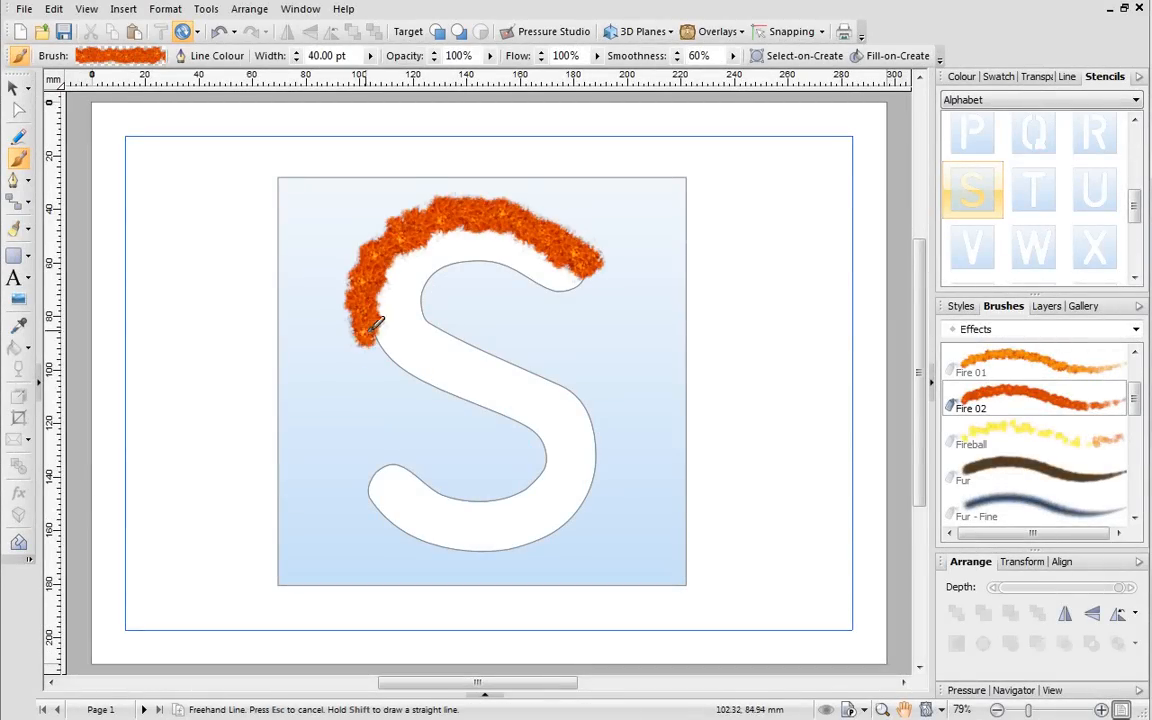
pyautogui.moveTo(376, 324); pyautogui.dragTo(384, 500)
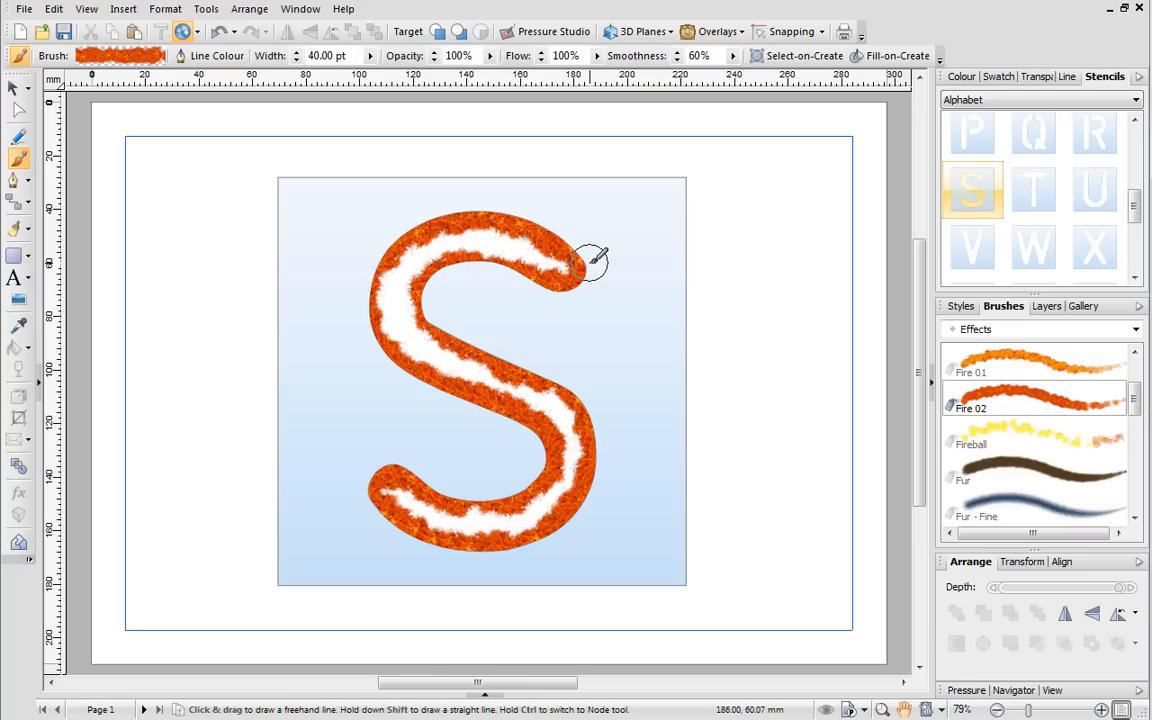
pyautogui.moveTo(188, 124)
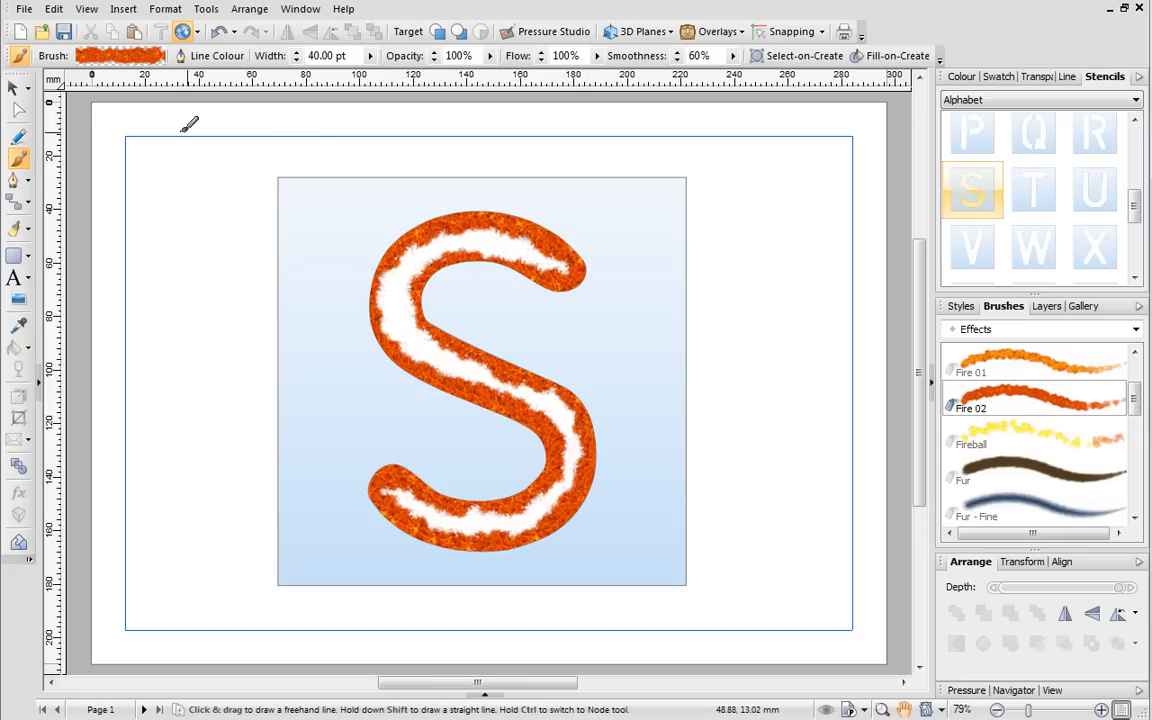
pyautogui.moveTo(18, 88)
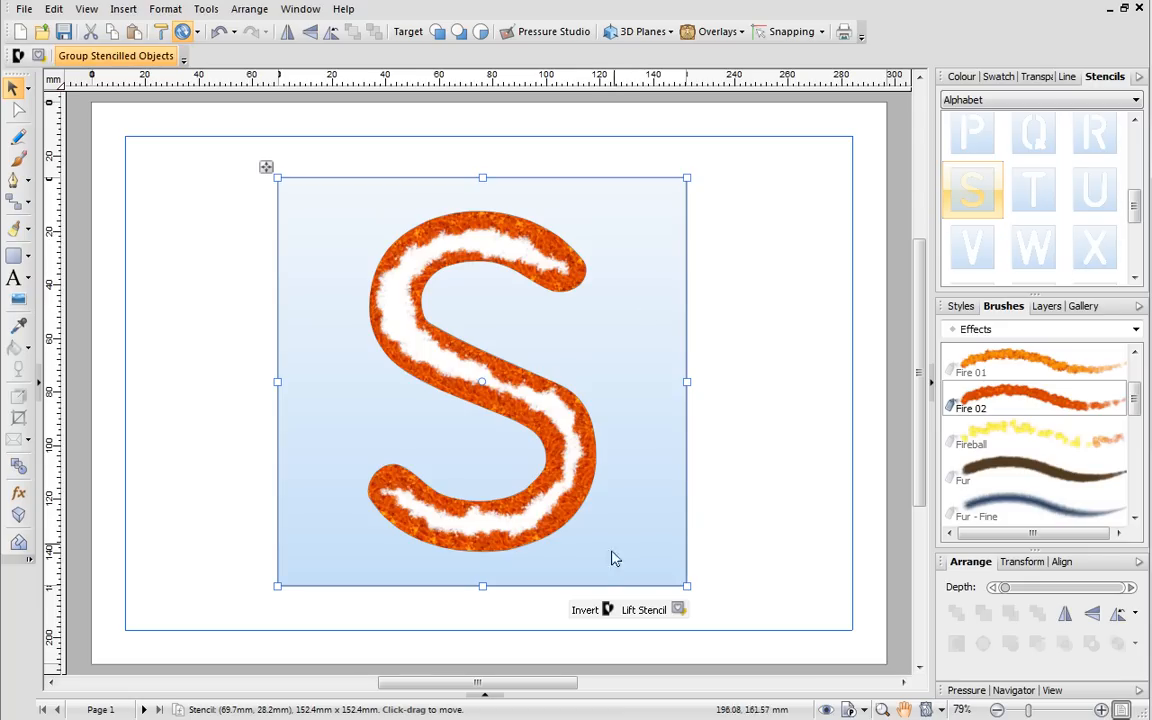
# Invert the S stencil so fire surrounds the letter, then lift the stencil.
pyautogui.click(584, 608)
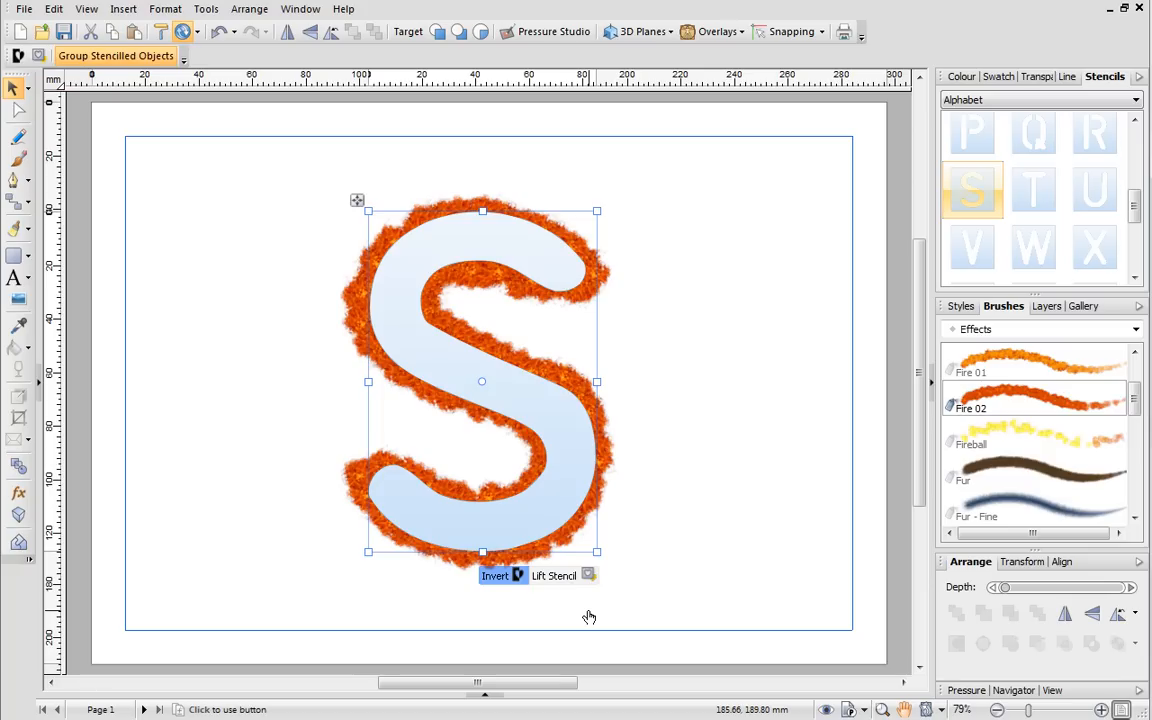
pyautogui.moveTo(554, 576)
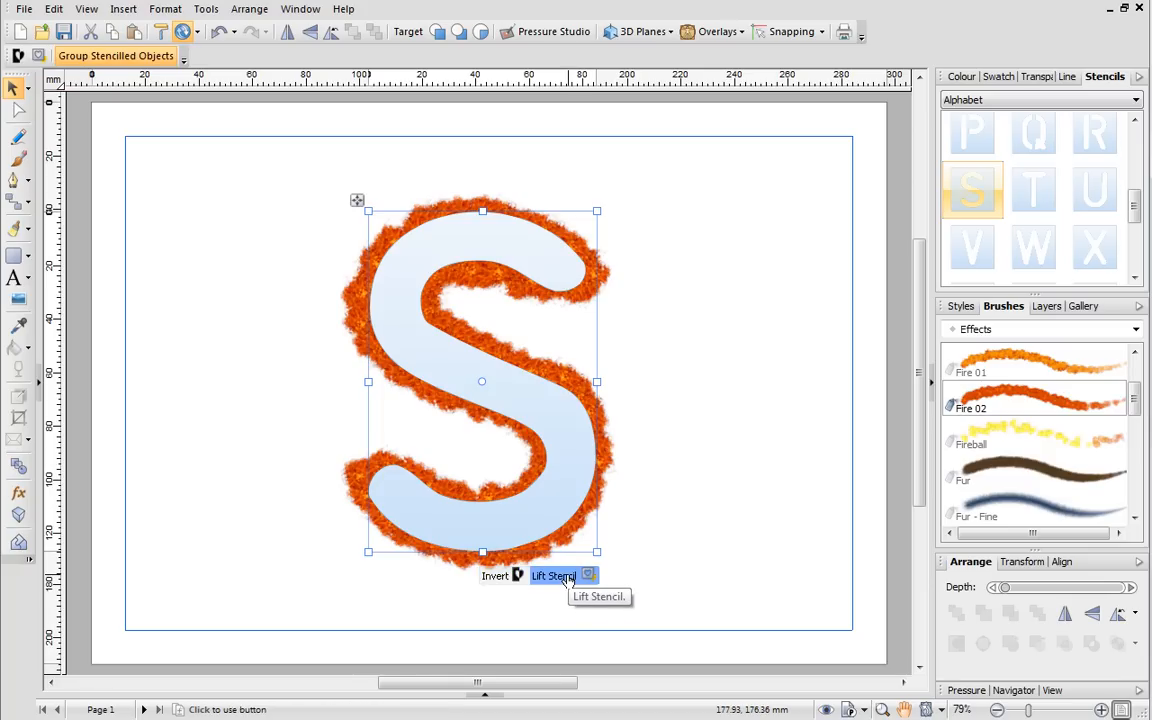
pyautogui.click(552, 576)
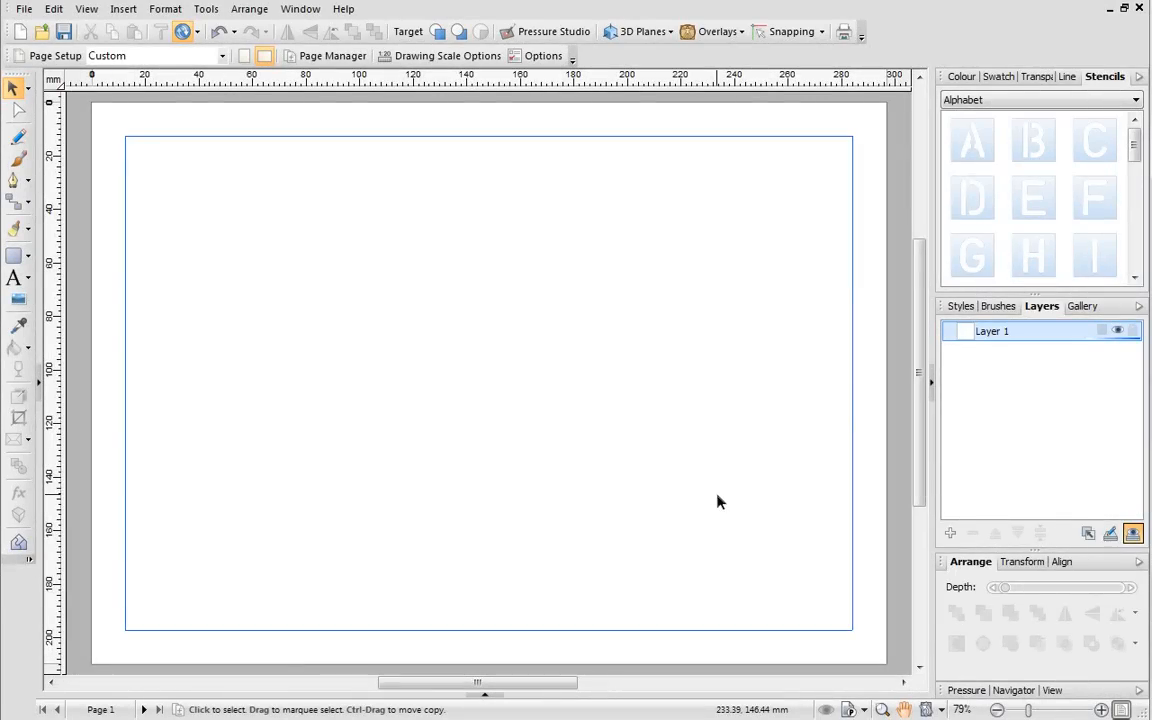
# Switch to the Artistic stencils and add the torn-edge square stencil to the page.
pyautogui.click(1134, 100)
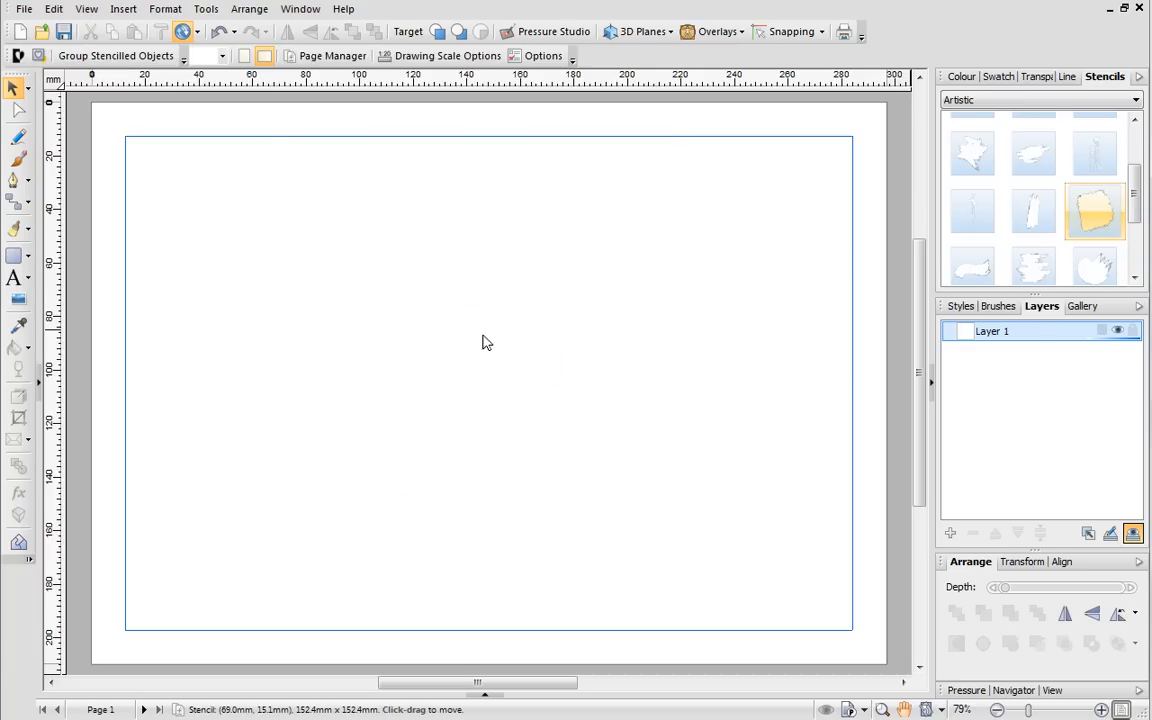
pyautogui.click(482, 348)
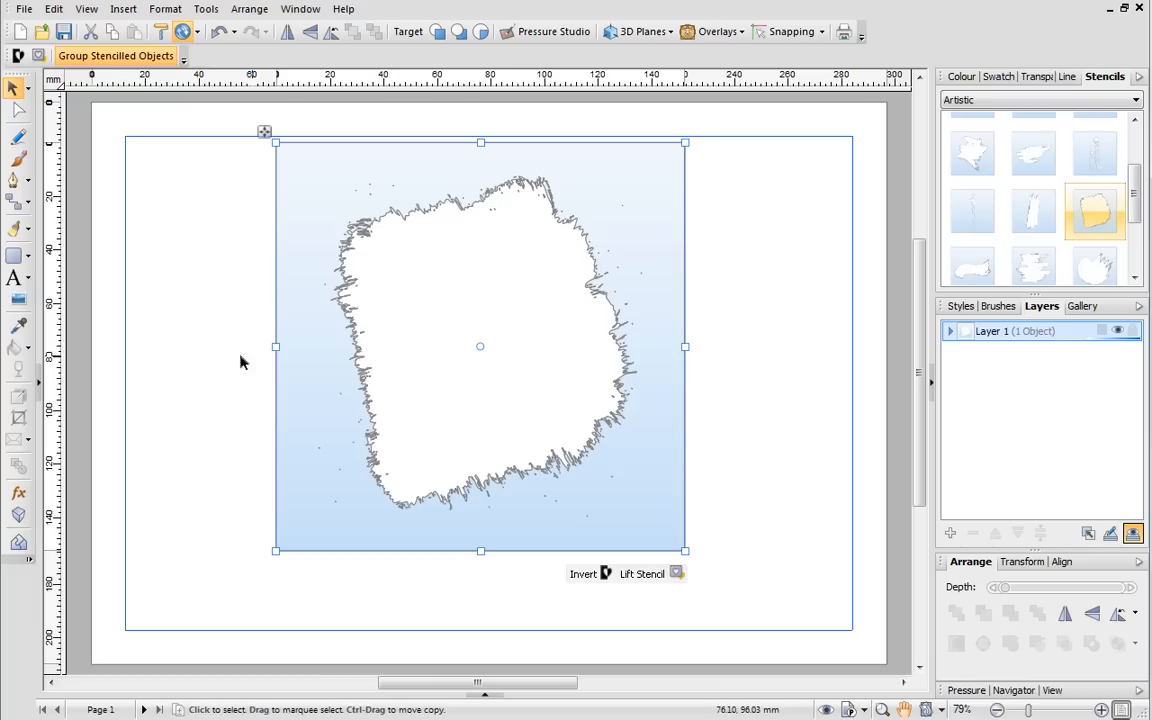
pyautogui.moveTo(18, 300)
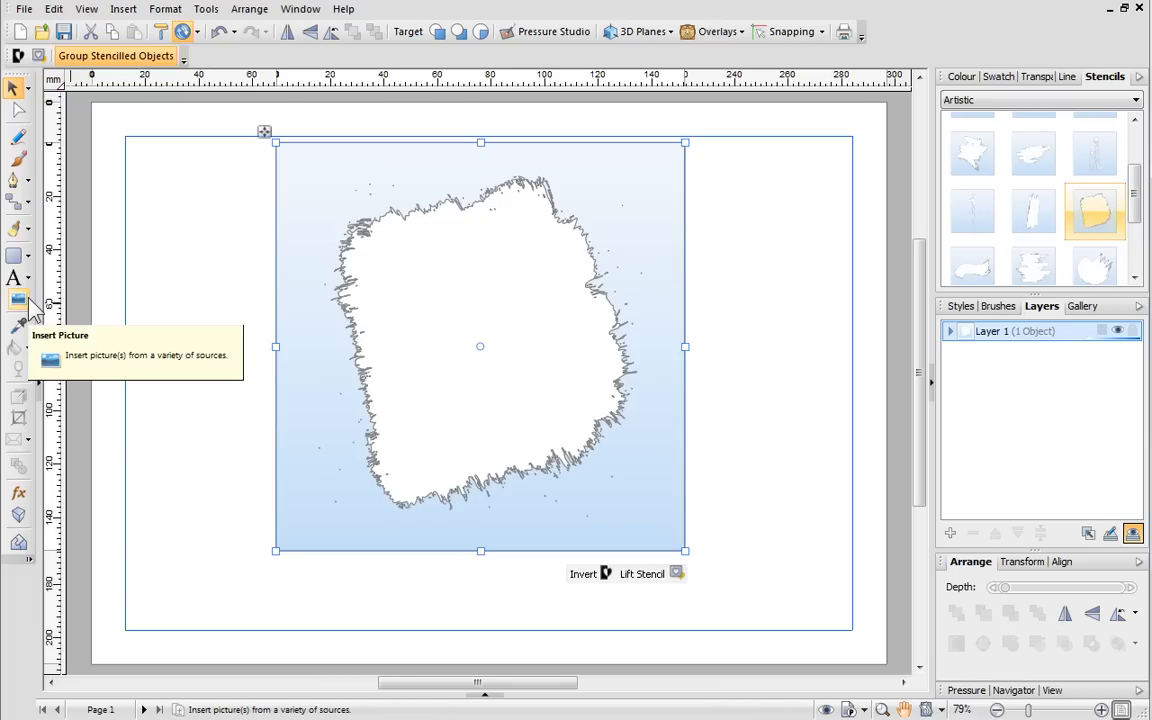
# Insert the picture 070228d0034.JPG of the singer from My Pictures.
pyautogui.click(18, 300)
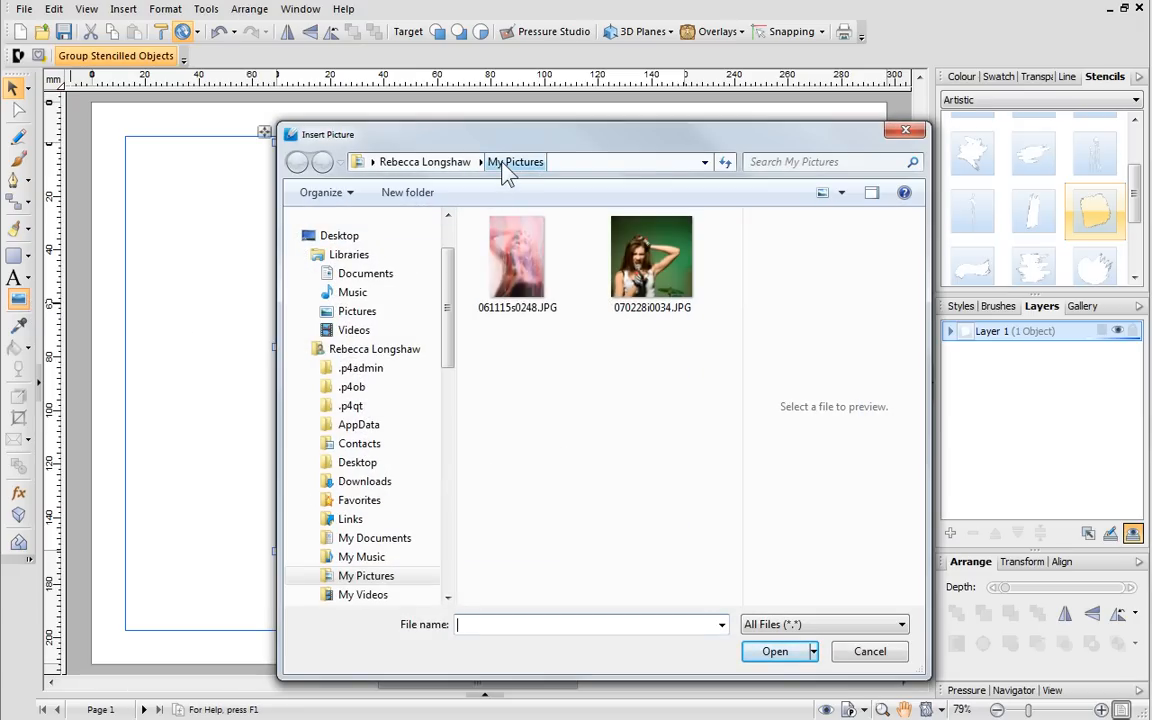
pyautogui.click(652, 256)
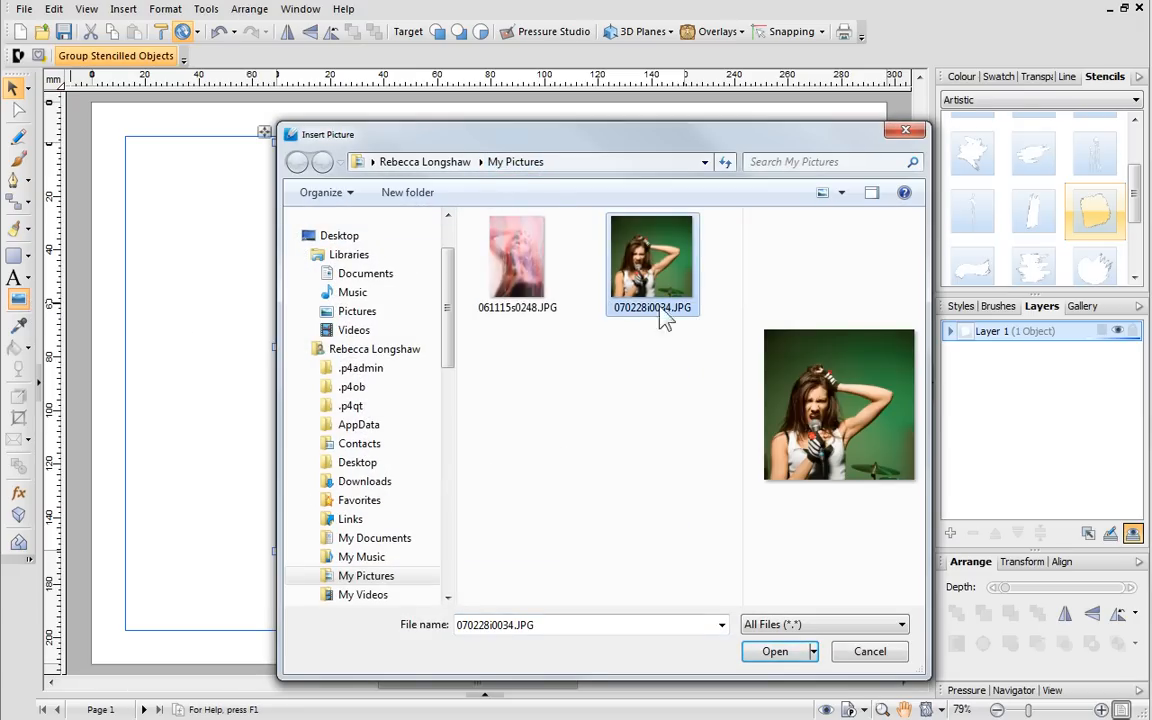
pyautogui.click(776, 652)
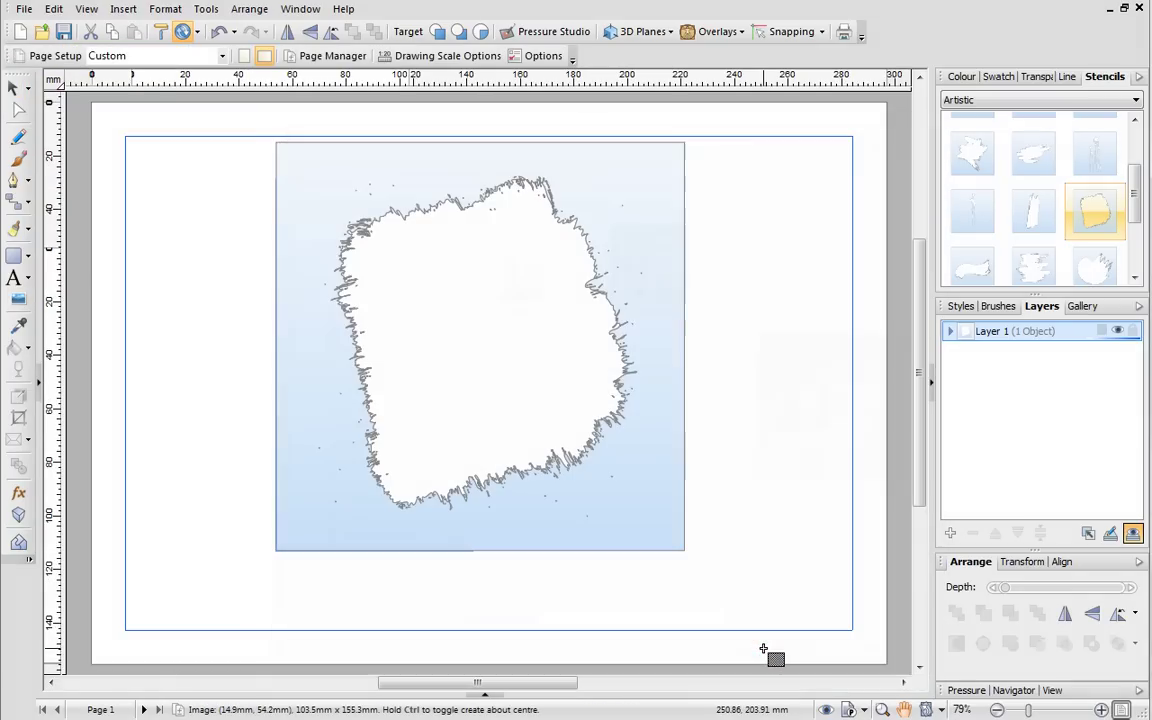
pyautogui.moveTo(316, 156)
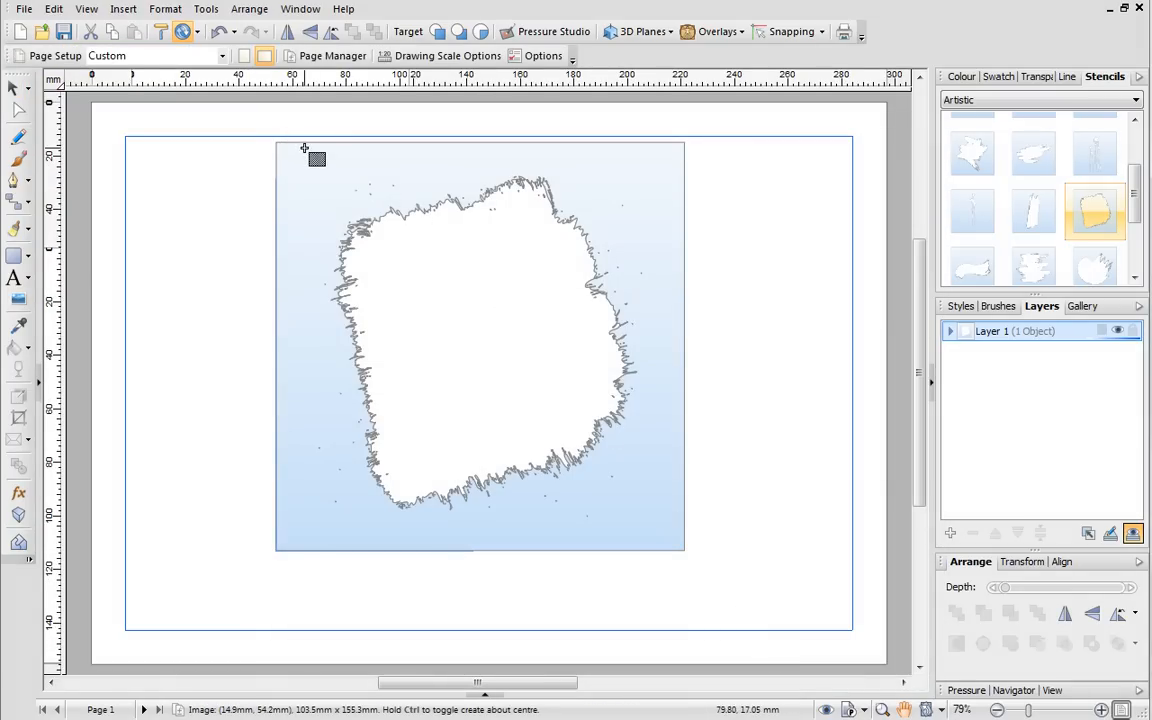
# Size the singer photo over the torn-edge stencil and shift it so her face fills the shape.
pyautogui.moveTo(304, 148); pyautogui.dragTo(764, 596)
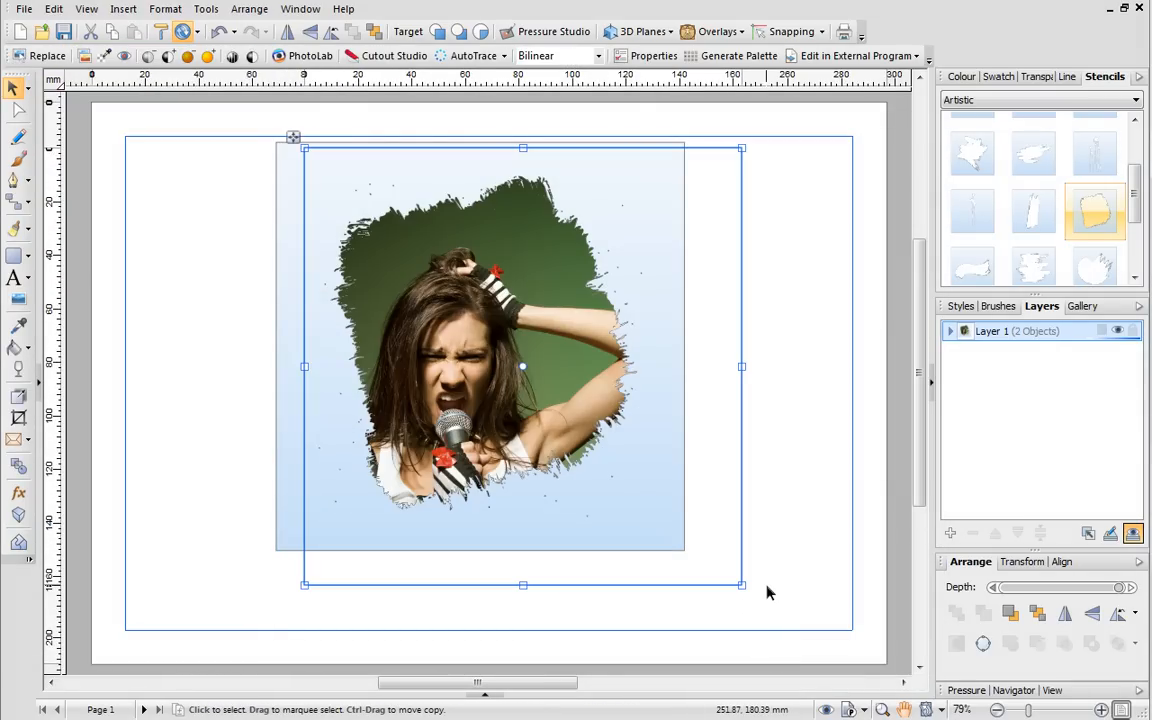
pyautogui.moveTo(716, 360)
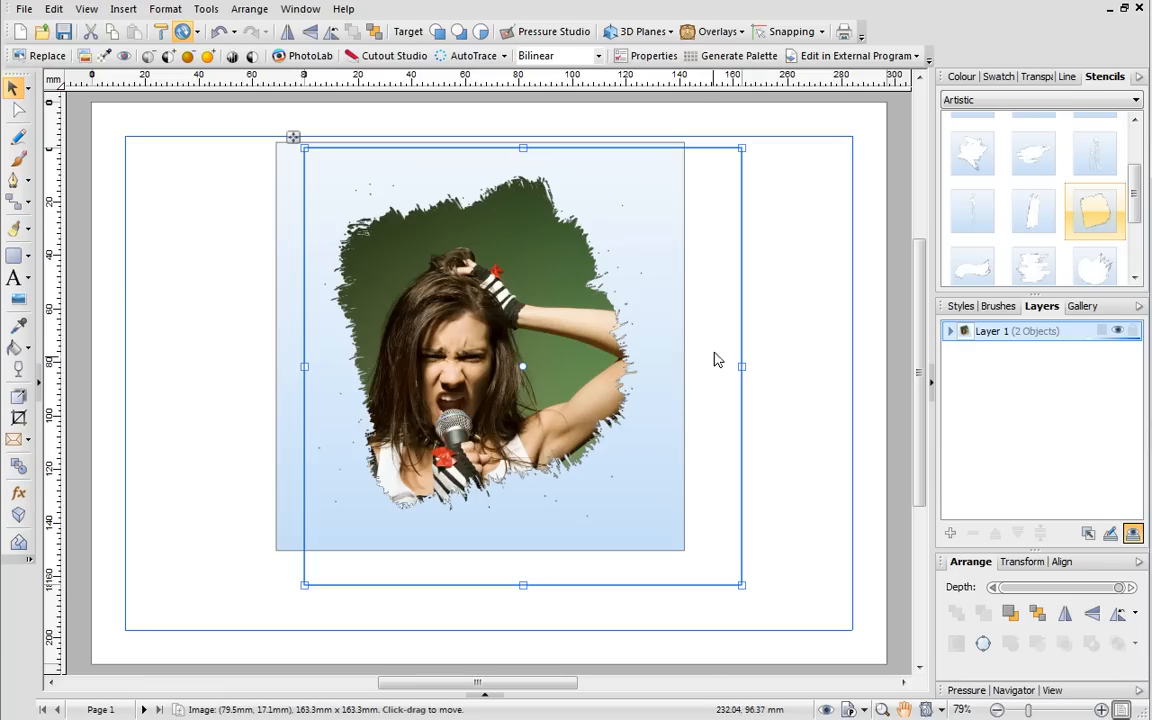
pyautogui.moveTo(716, 444)
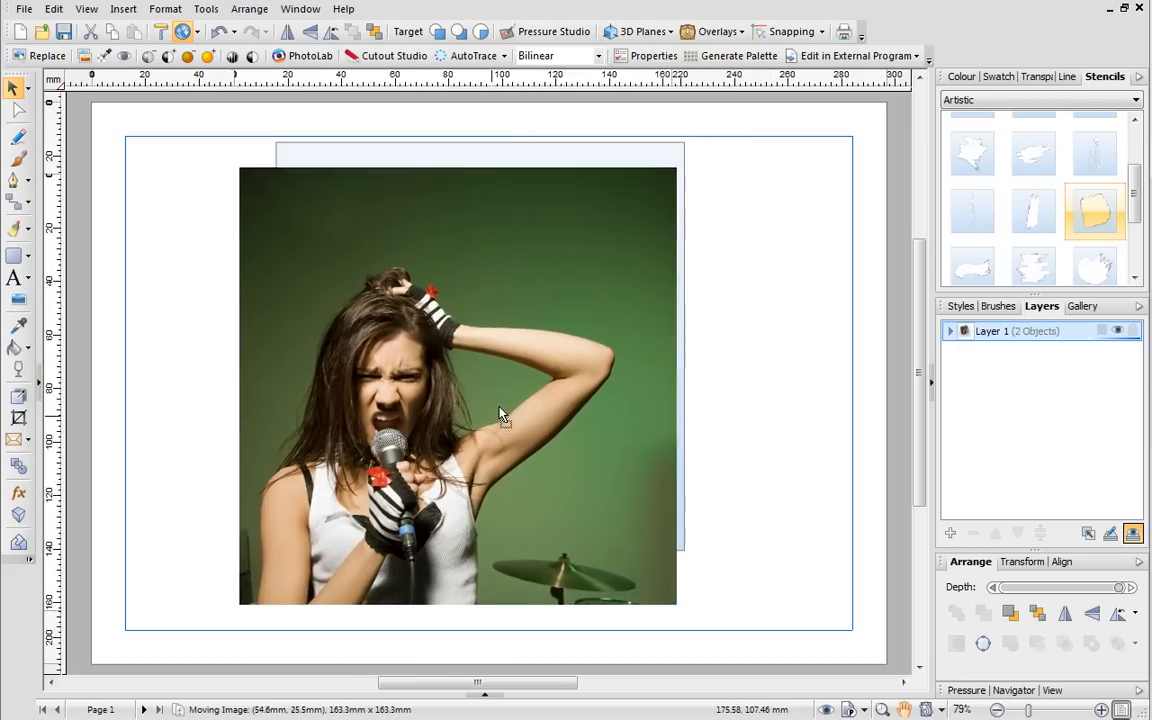
pyautogui.moveTo(676, 608); pyautogui.dragTo(710, 536)
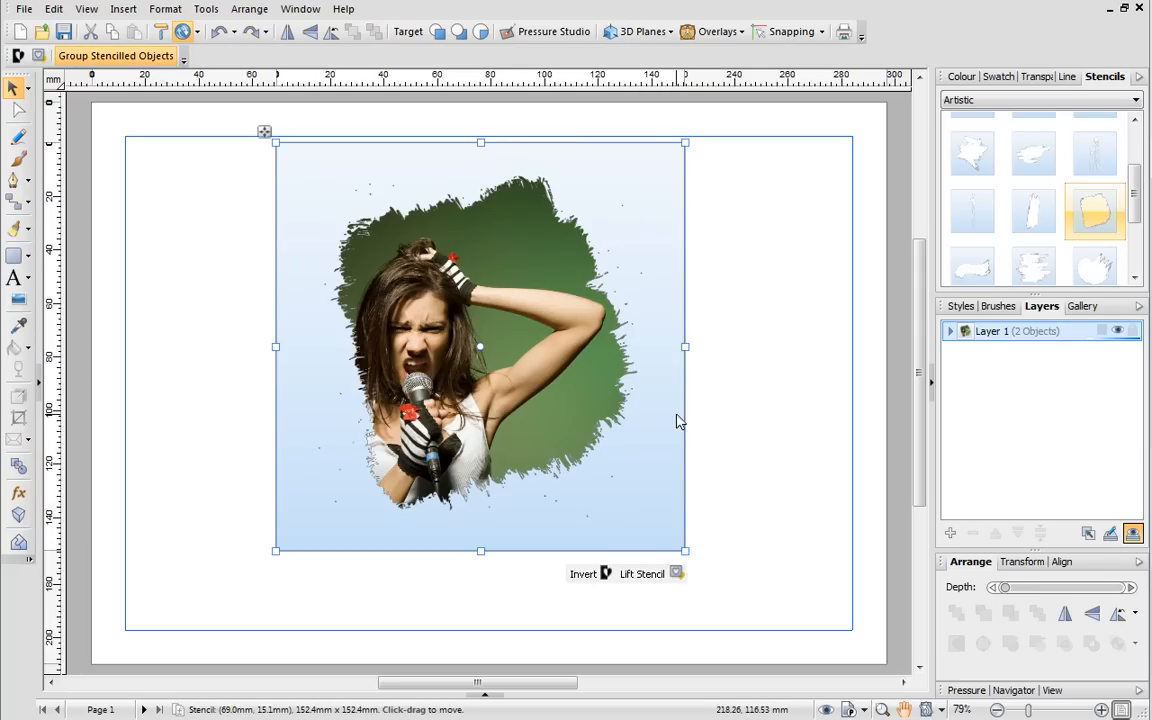
pyautogui.moveTo(642, 572)
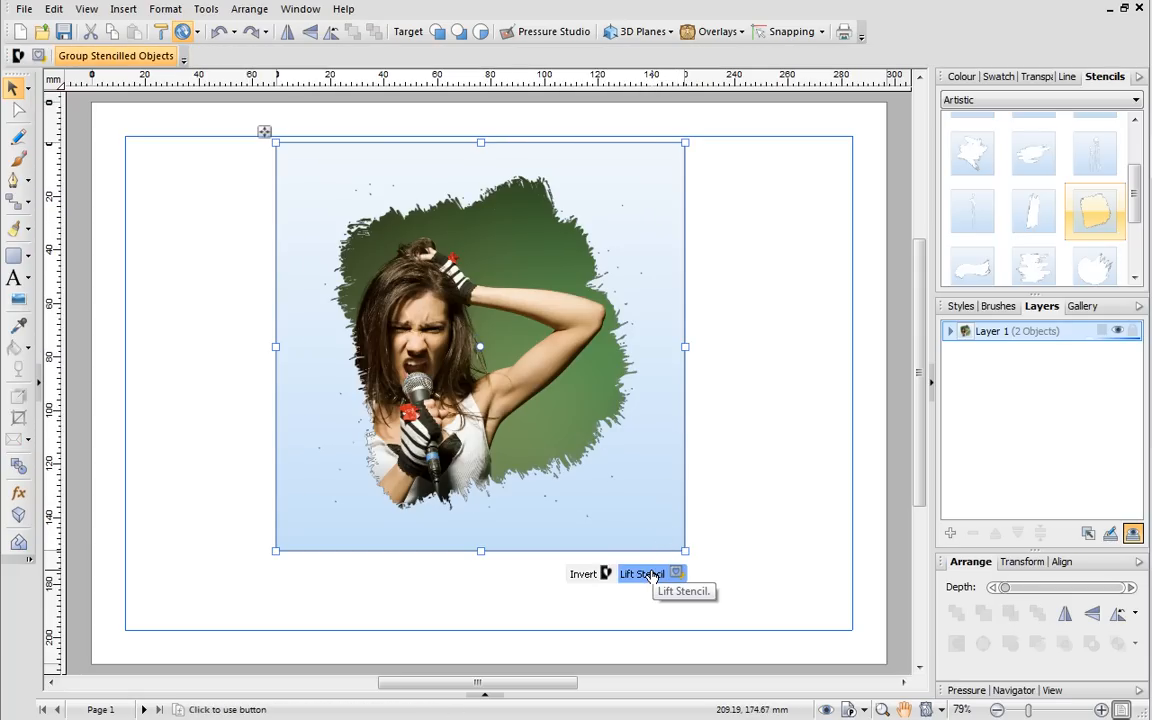
# Lift the stencil so only the torn-edge singer photo remains on the page.
pyautogui.click(642, 572)
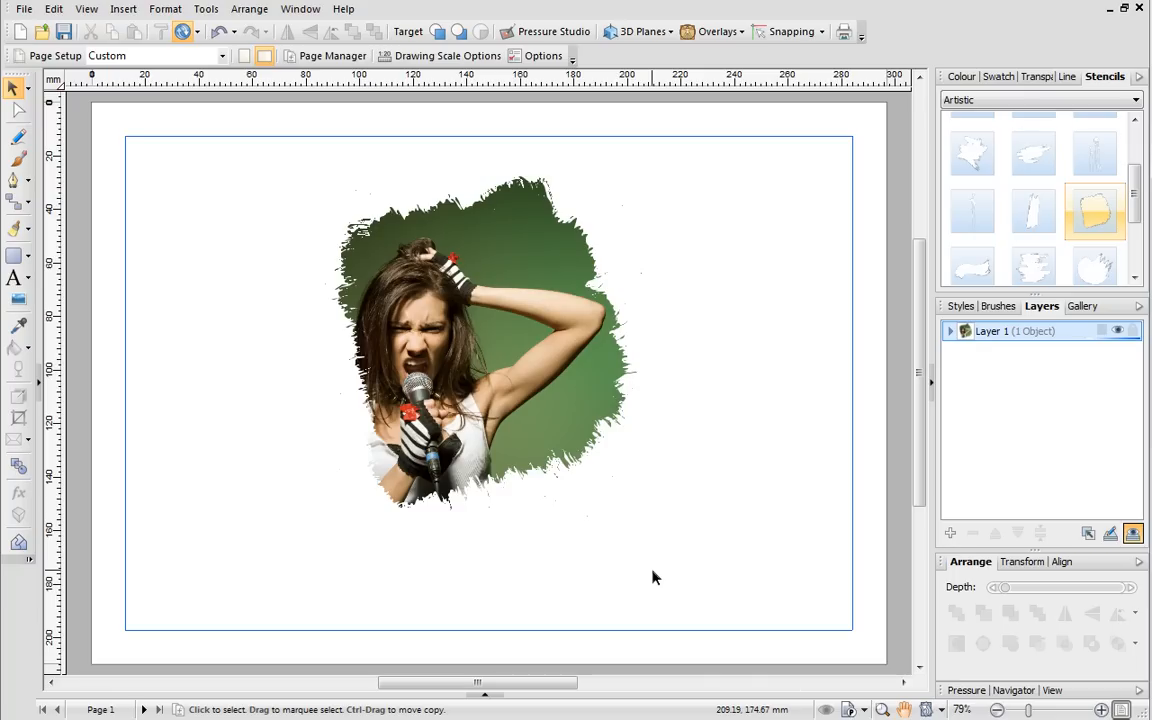
# Select the cropped singer photo and nudge it within its torn crop shape.
pyautogui.click(480, 350)
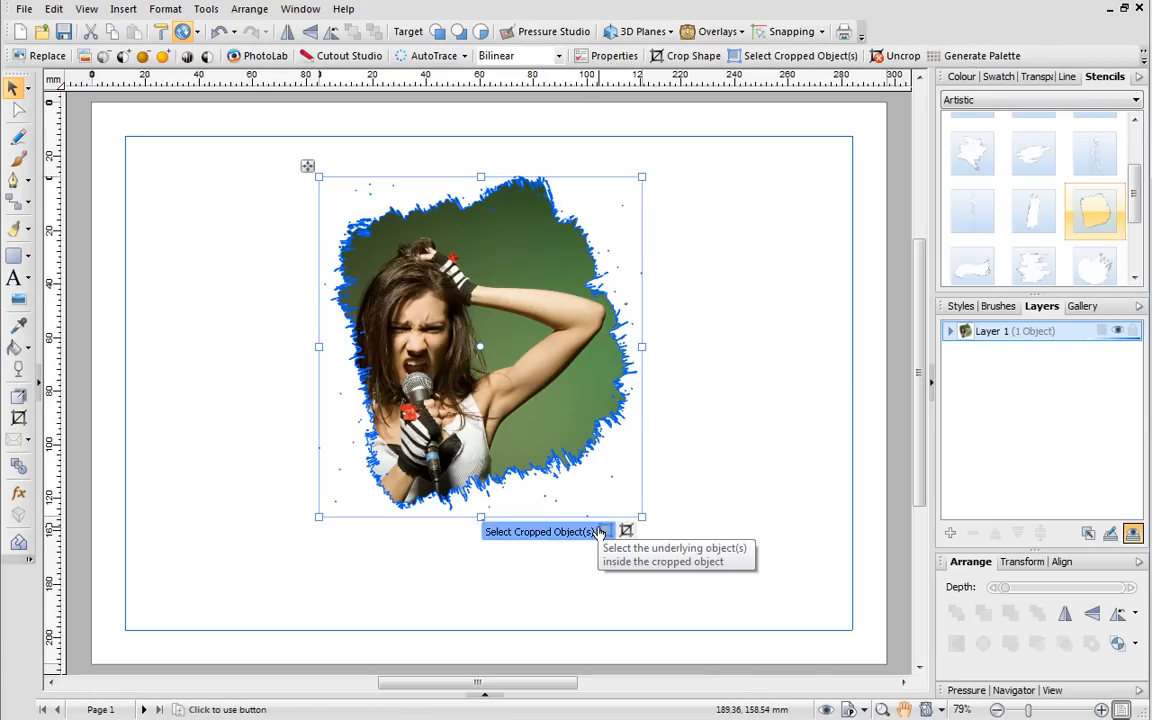
pyautogui.click(544, 532)
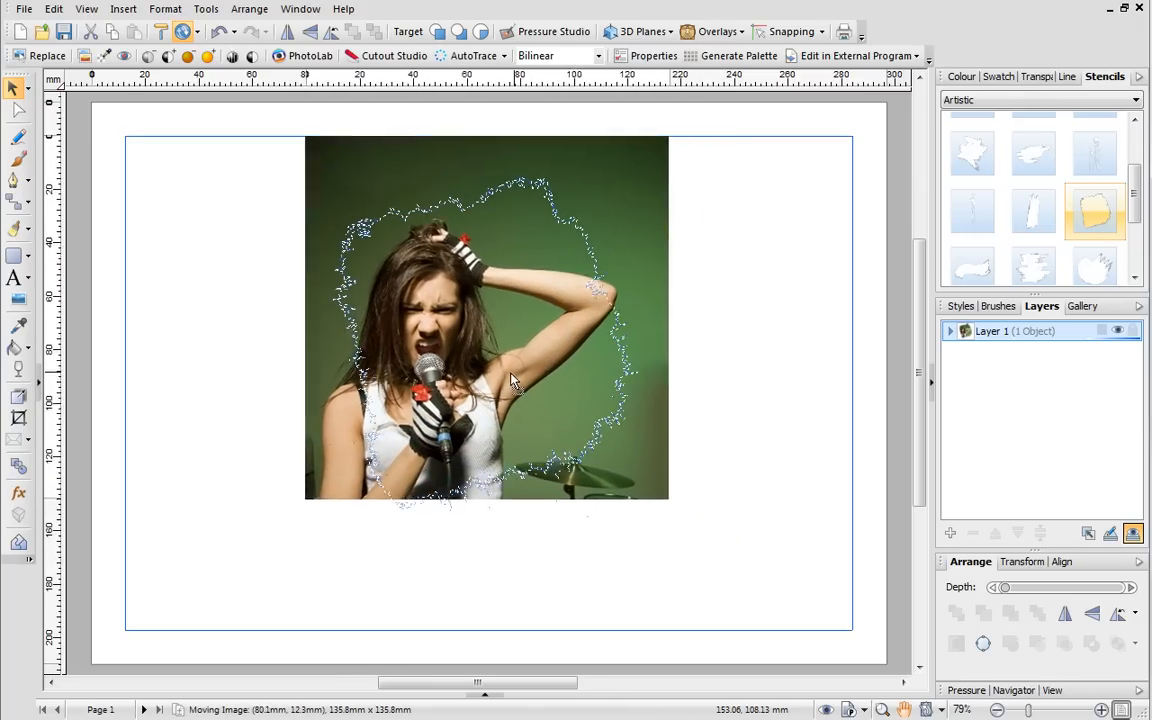
pyautogui.moveTo(512, 380); pyautogui.dragTo(490, 384)
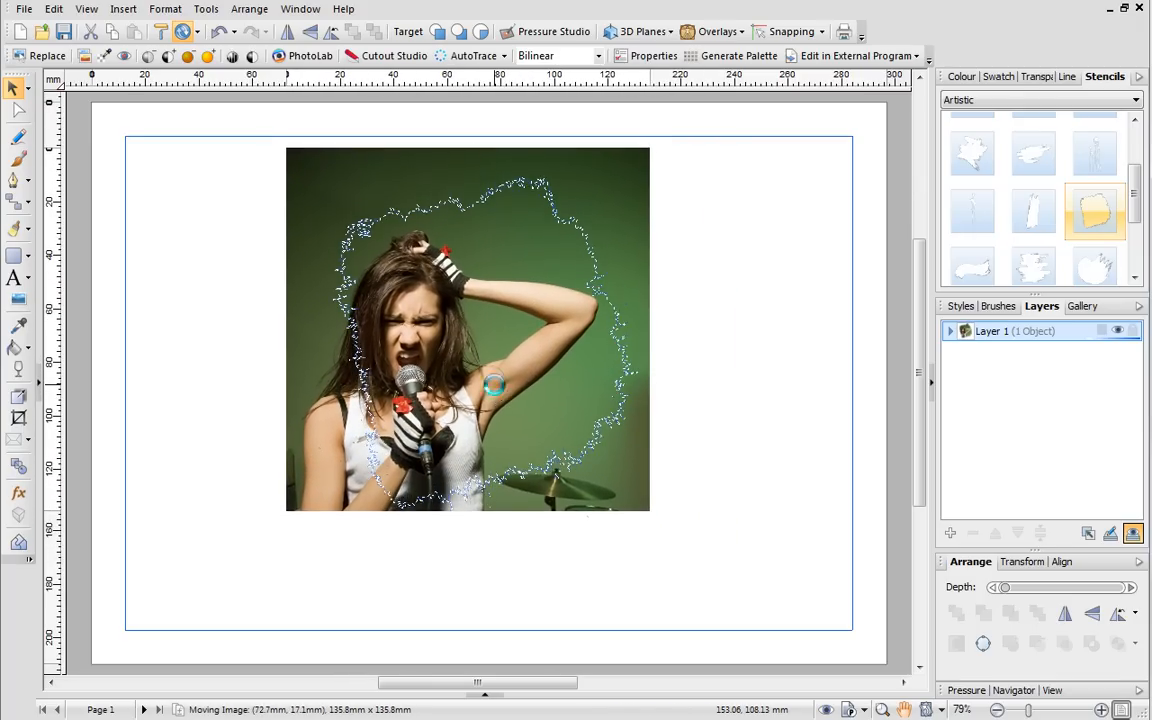
# Add the circles stencil and insert the abstract pink photo 061115d0248.JPG.
pyautogui.click(1092, 210)
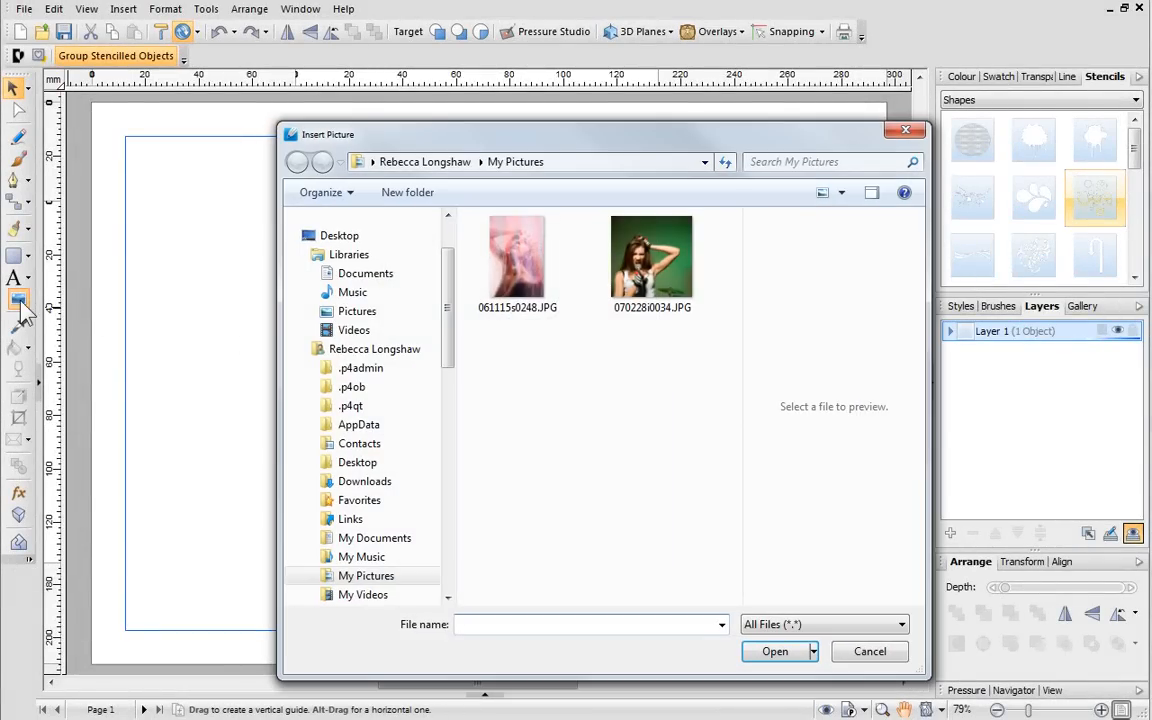
pyautogui.click(516, 256)
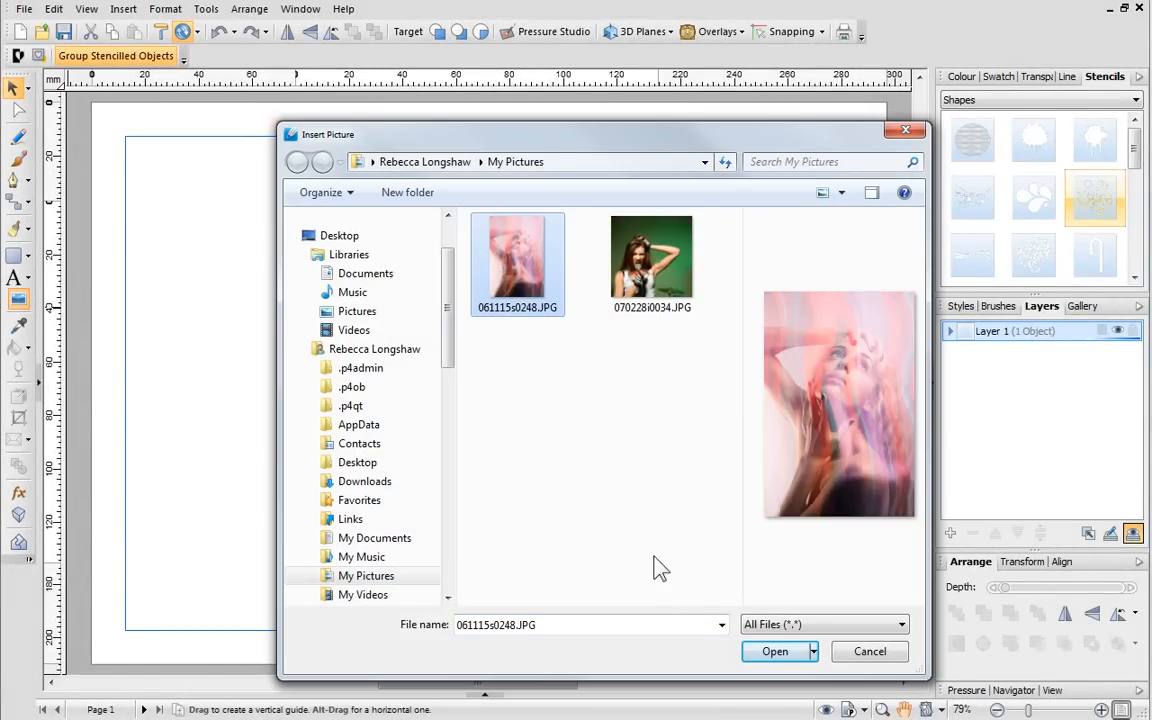
pyautogui.click(776, 652)
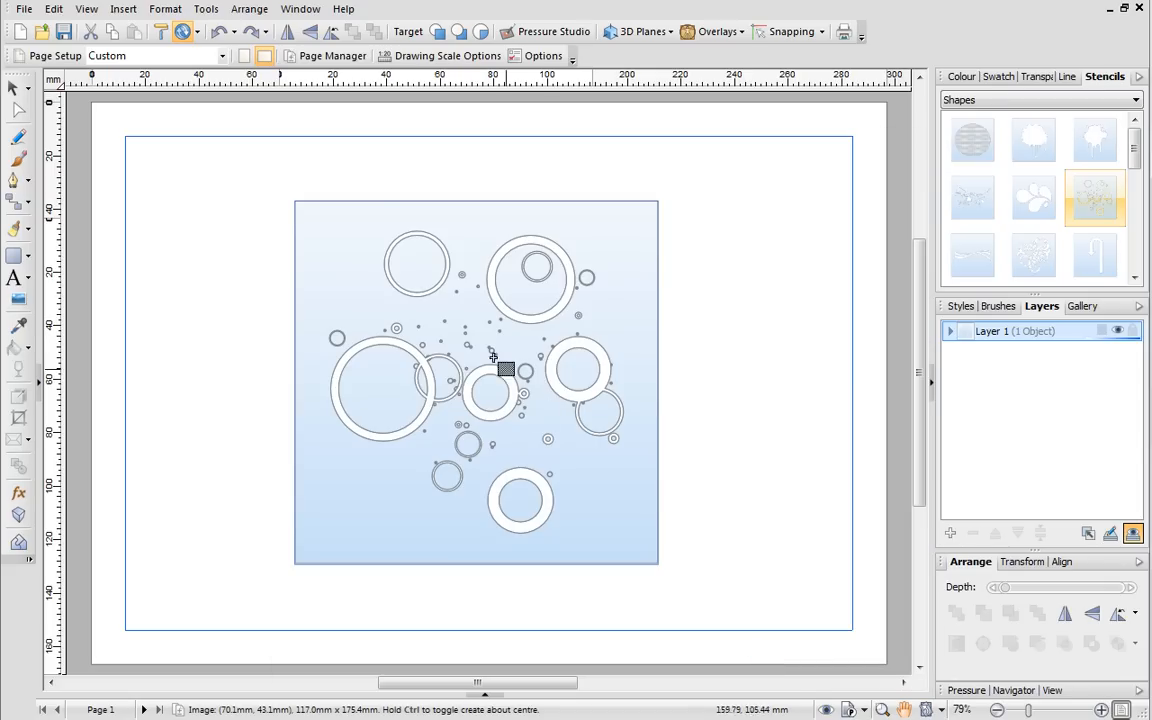
# Drag the abstract photo across the circles stencil and lift it, leaving photo-filled circles.
pyautogui.moveTo(490, 360); pyautogui.dragTo(780, 600)
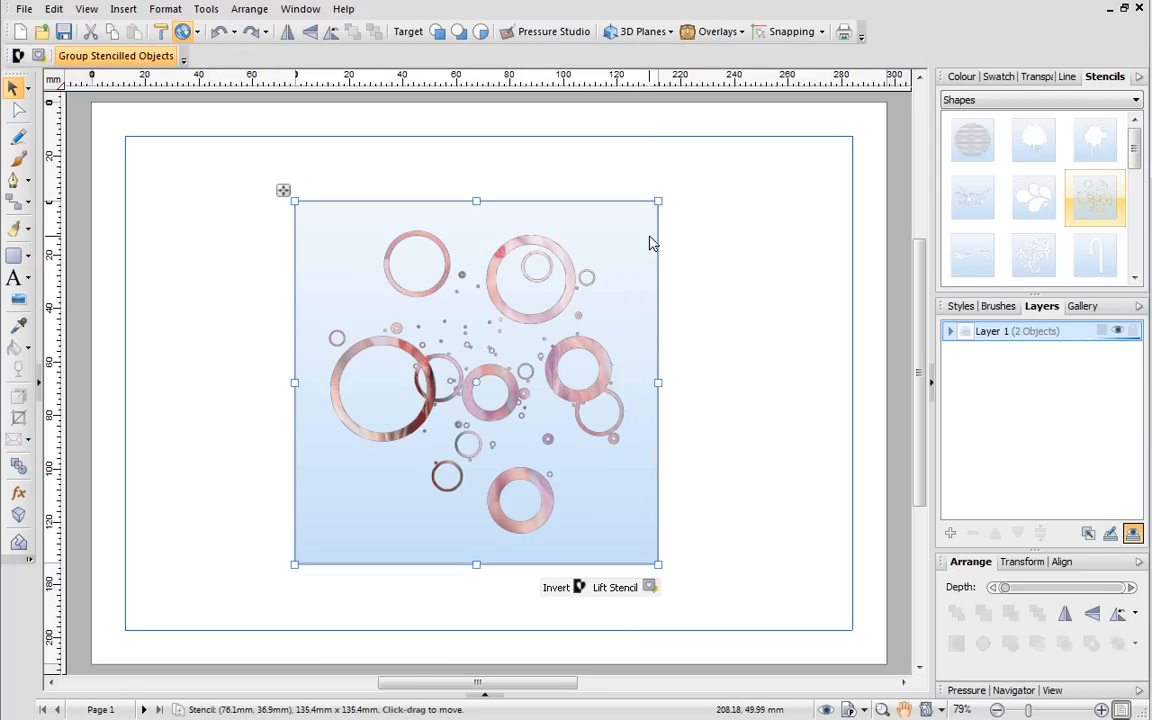
pyautogui.moveTo(616, 588)
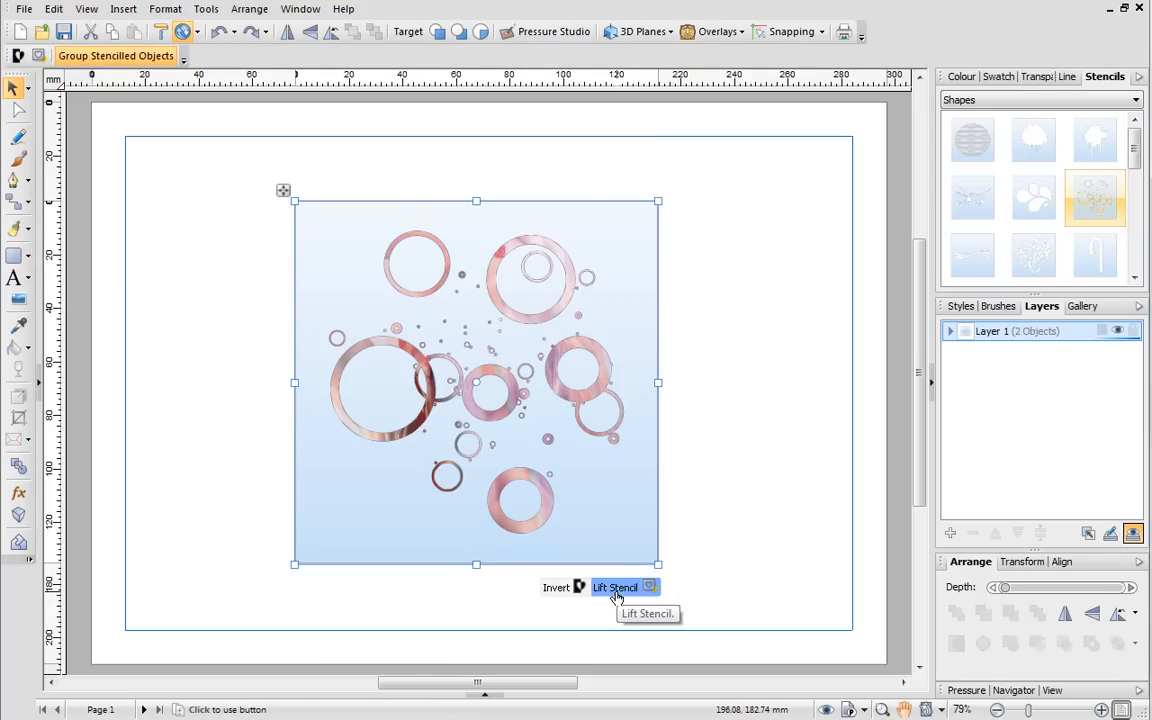
pyautogui.click(616, 588)
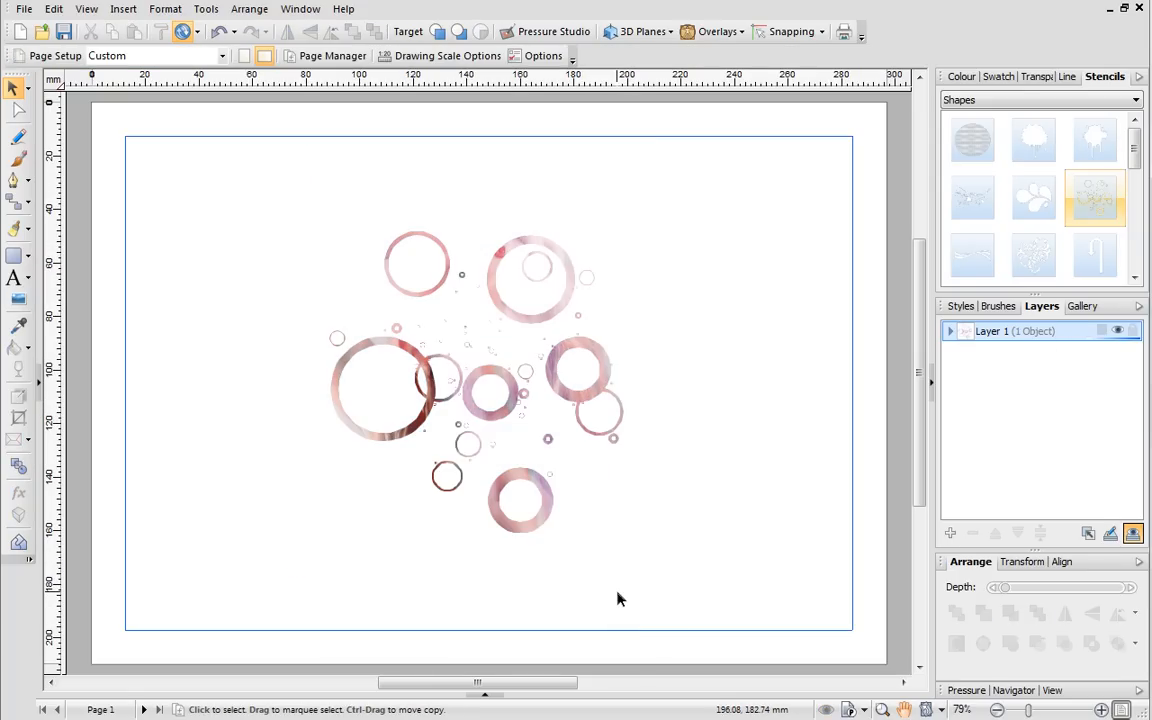